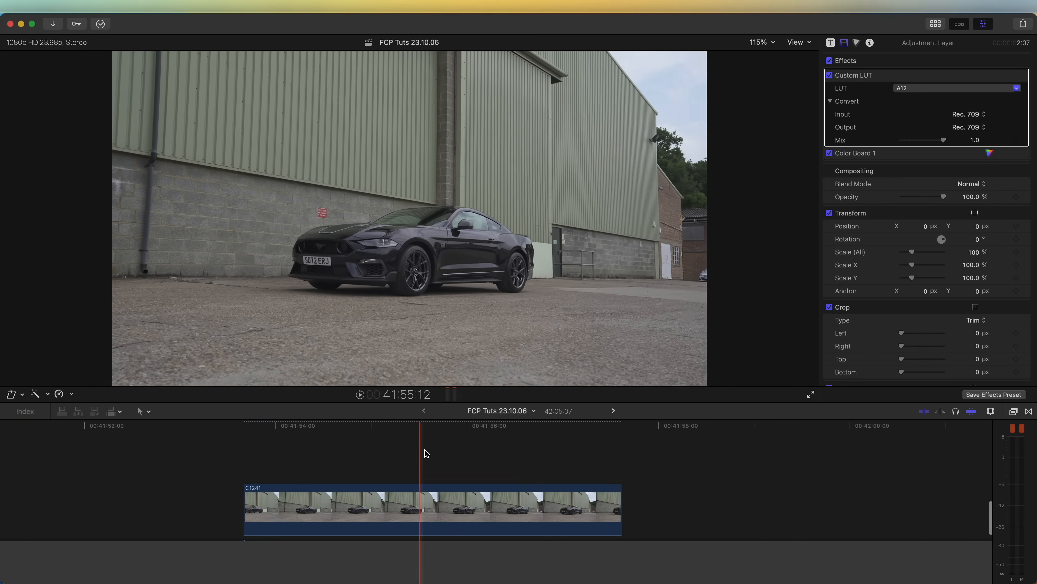
Pick a frame of the Mustang shot and export it as a JPEG still via Share
click(351, 427)
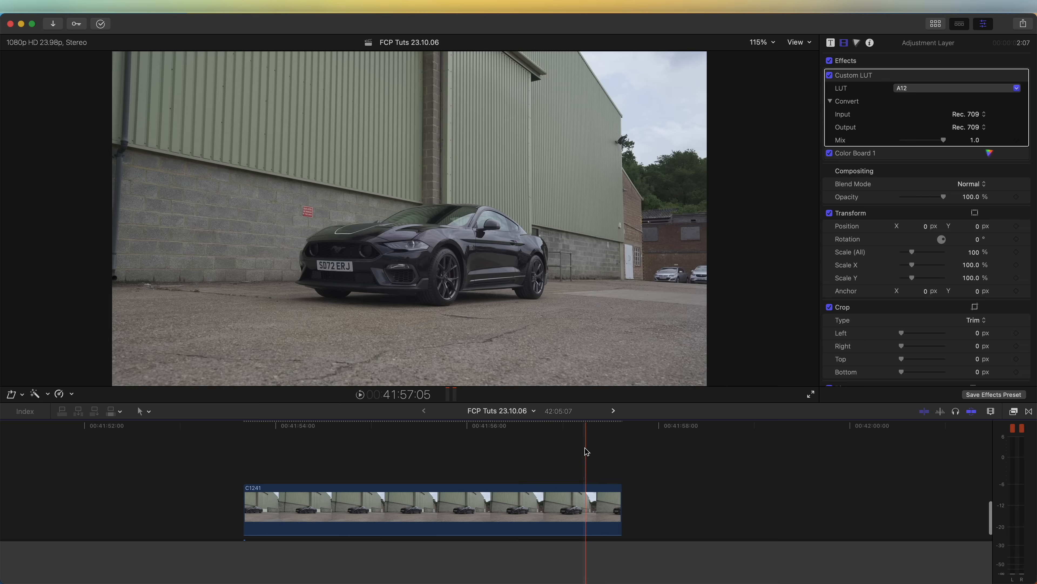
drag(586, 430, 325, 430)
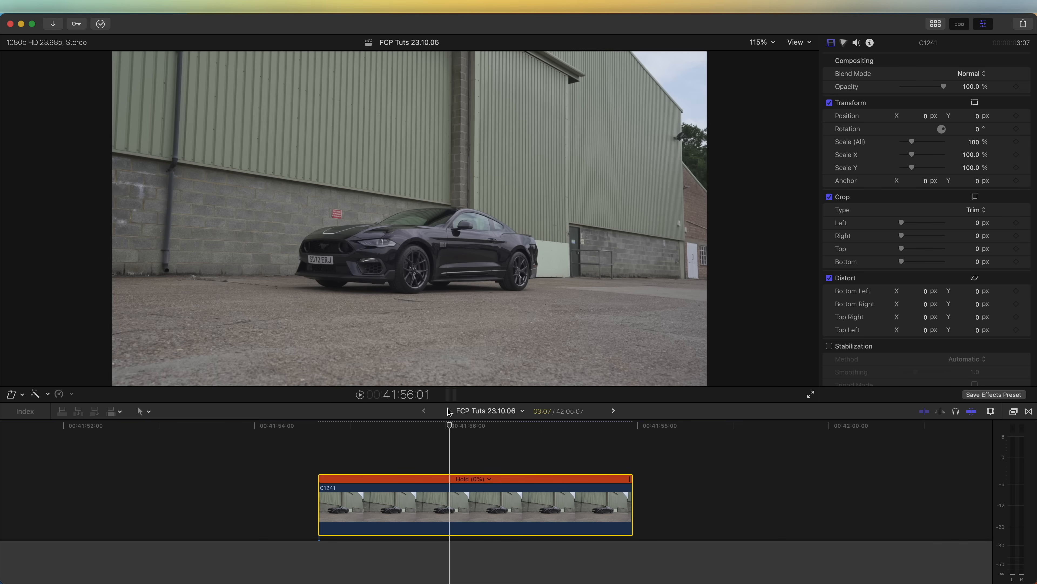
click(1026, 7)
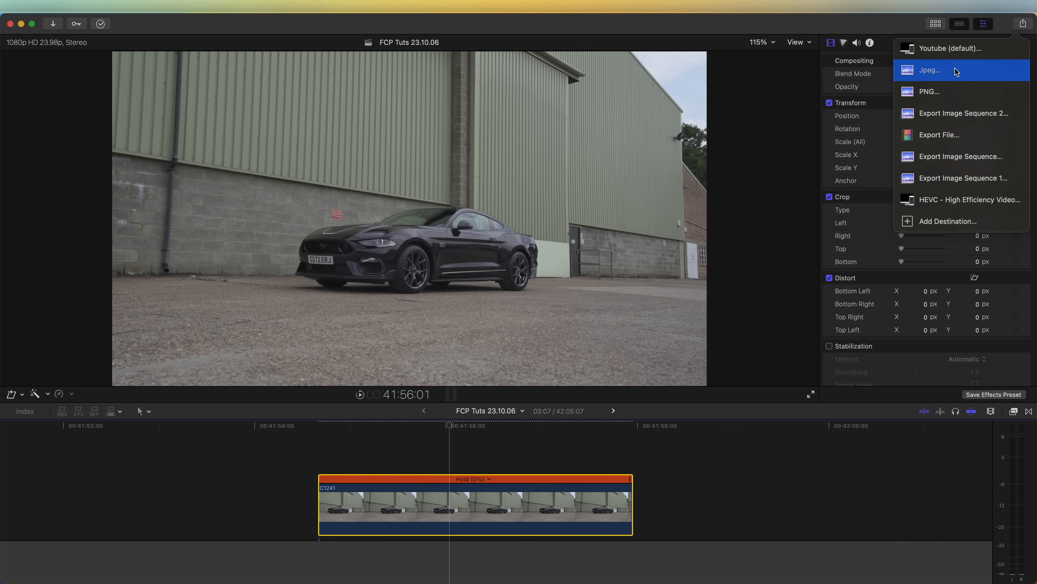
click(929, 70)
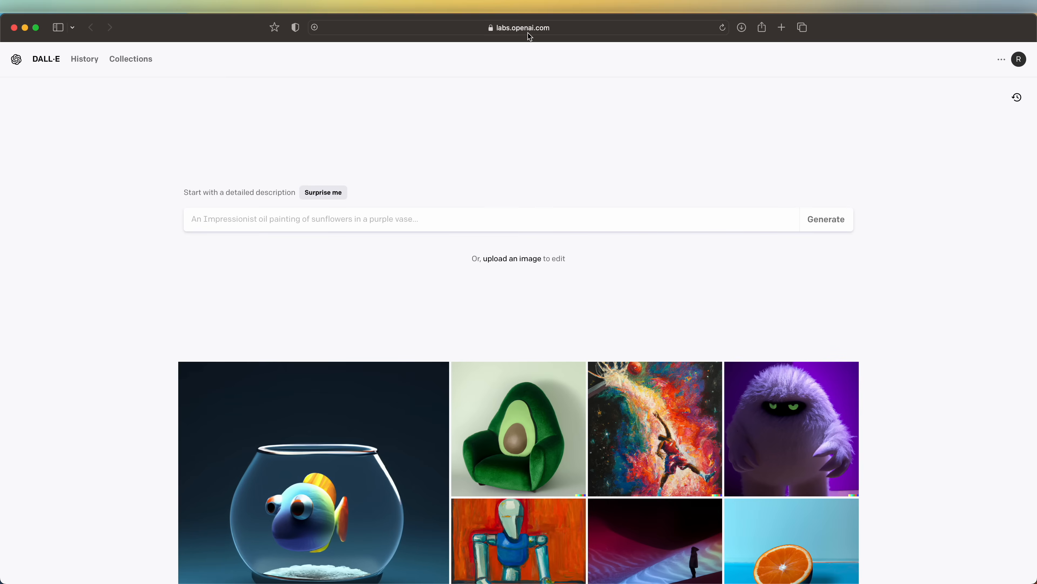
mouse_move(563, 183)
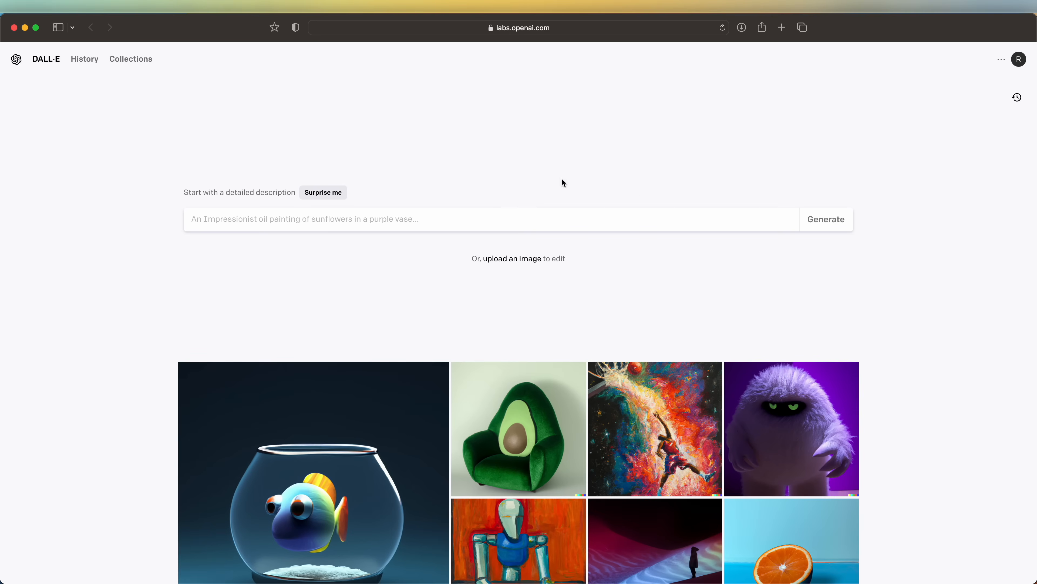
mouse_move(516, 259)
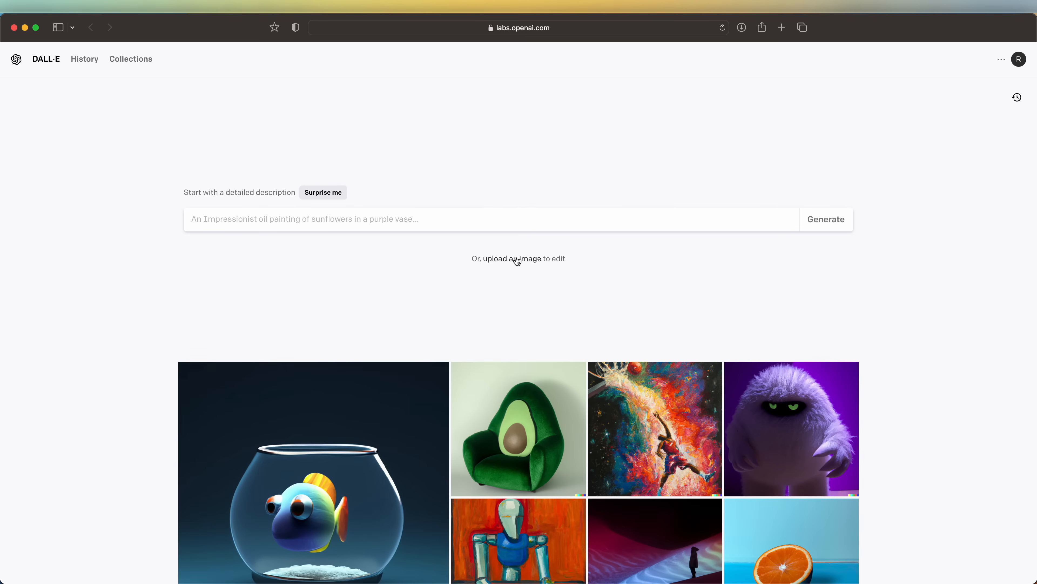
Upload Car.jpg into the DALL·E editor and keep the whole image without cropping
click(510, 258)
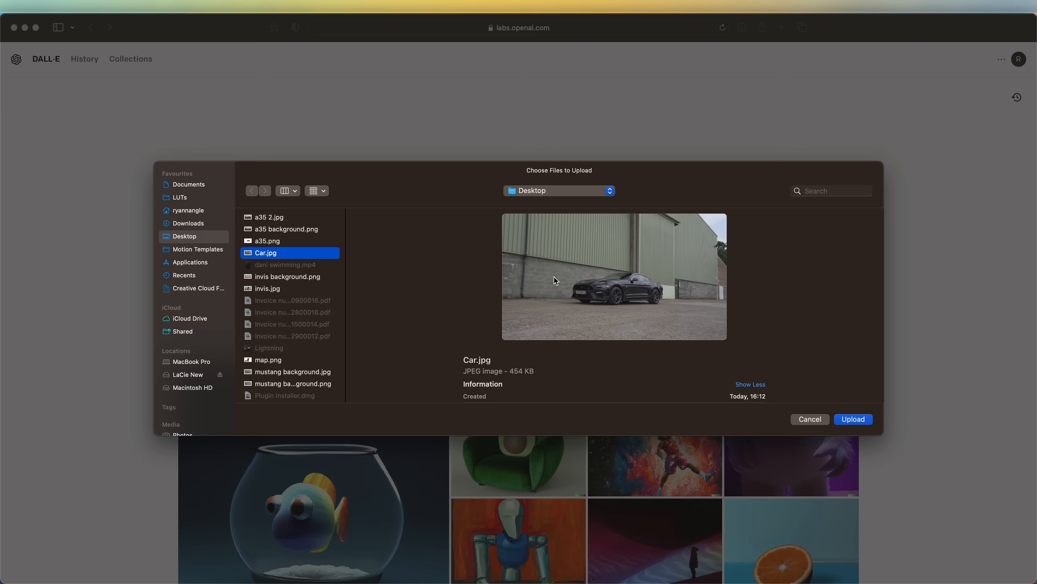
click(852, 418)
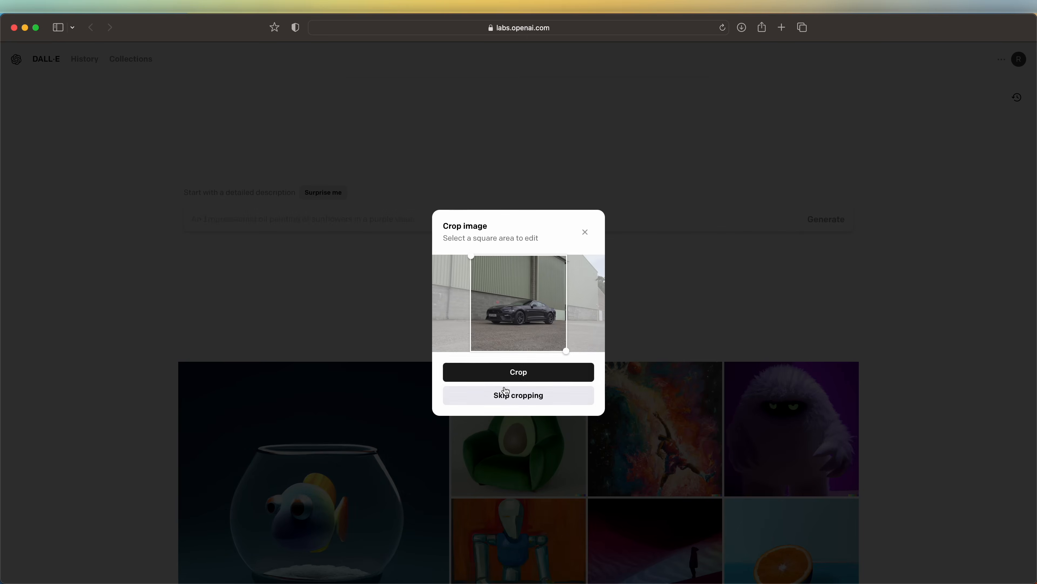
click(518, 395)
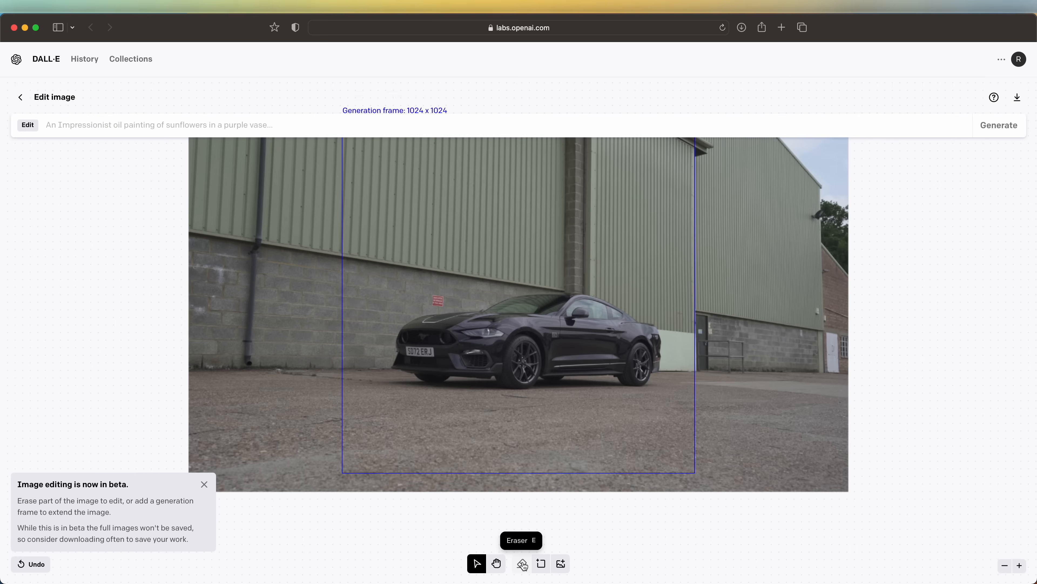
Erase the whole car from the still with the Eraser tool
click(521, 563)
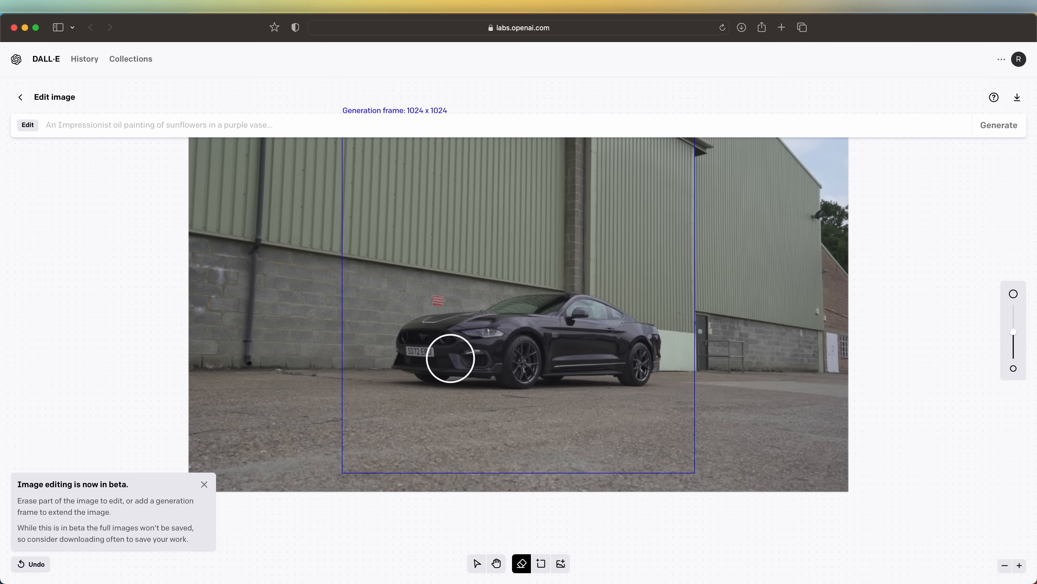
drag(450, 358, 483, 321)
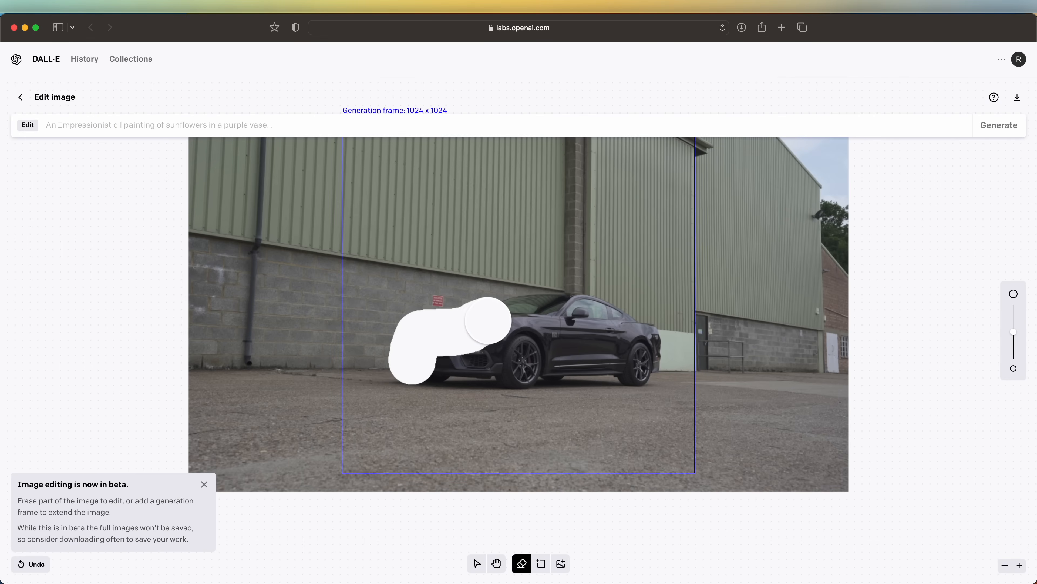
drag(490, 324, 615, 324)
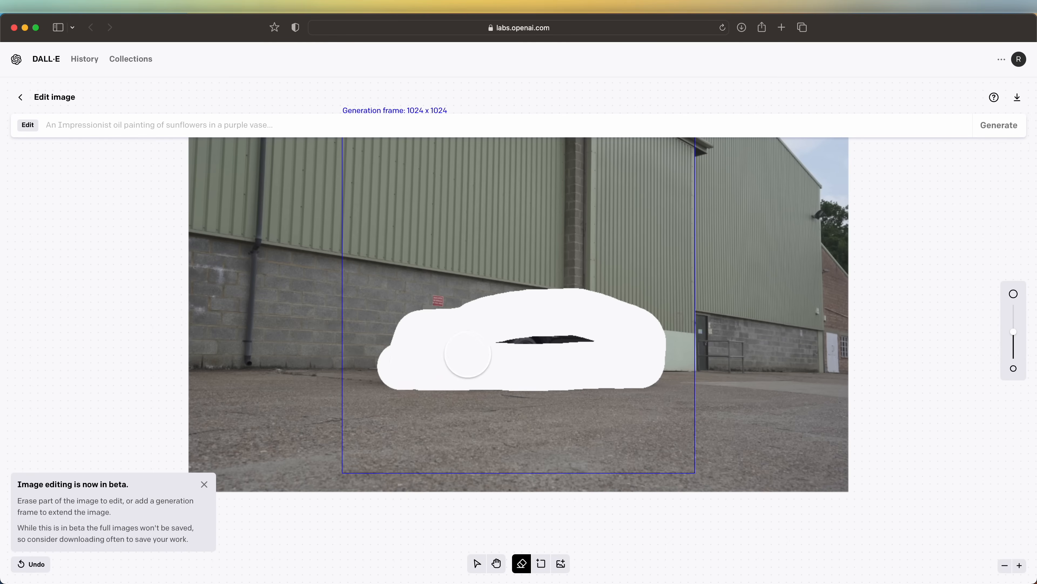
Enter the prompt 'fill' and generate background for the erased car area
click(477, 562)
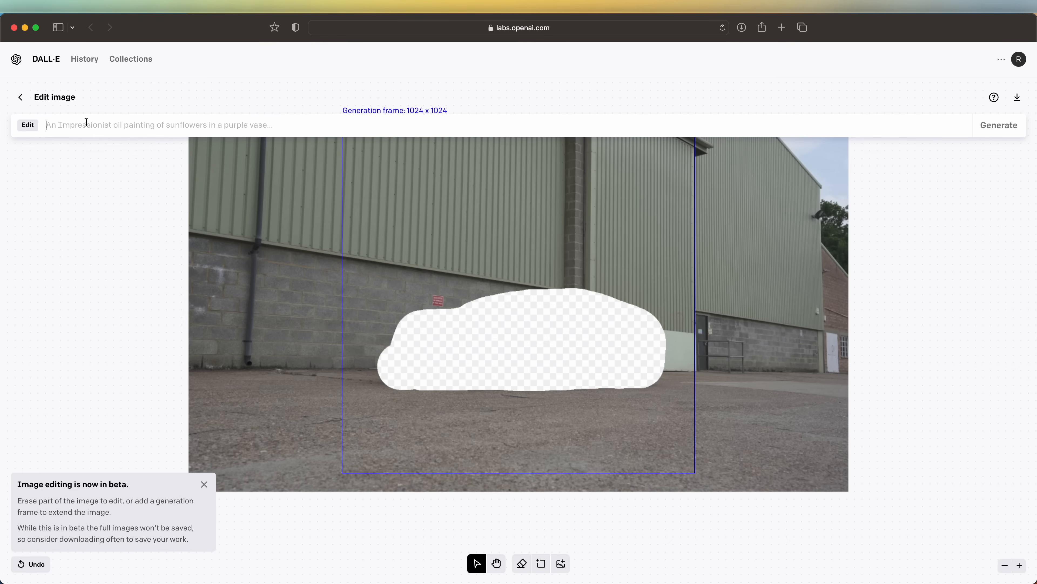
text(fi)
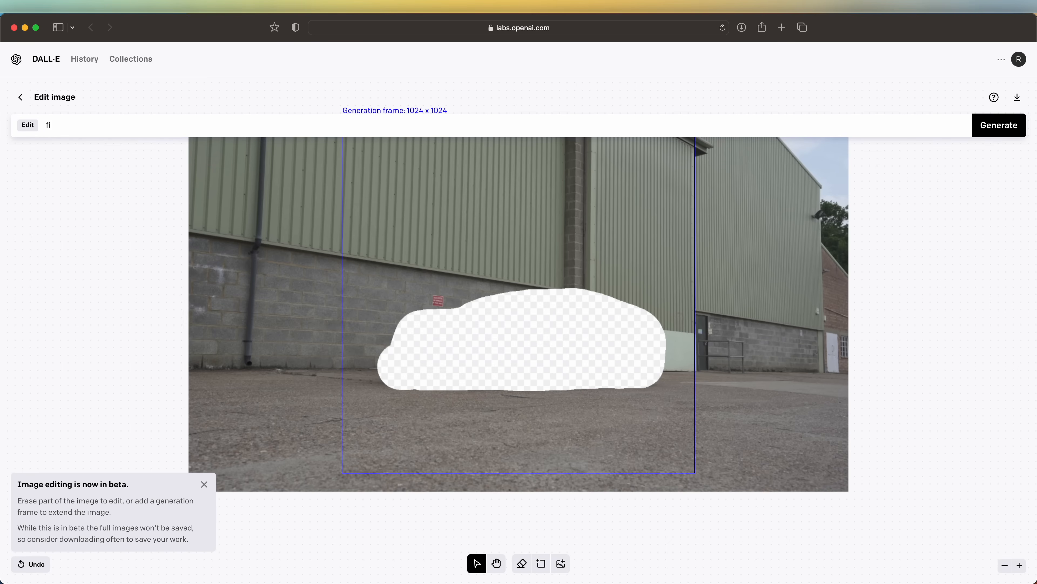
click(999, 125)
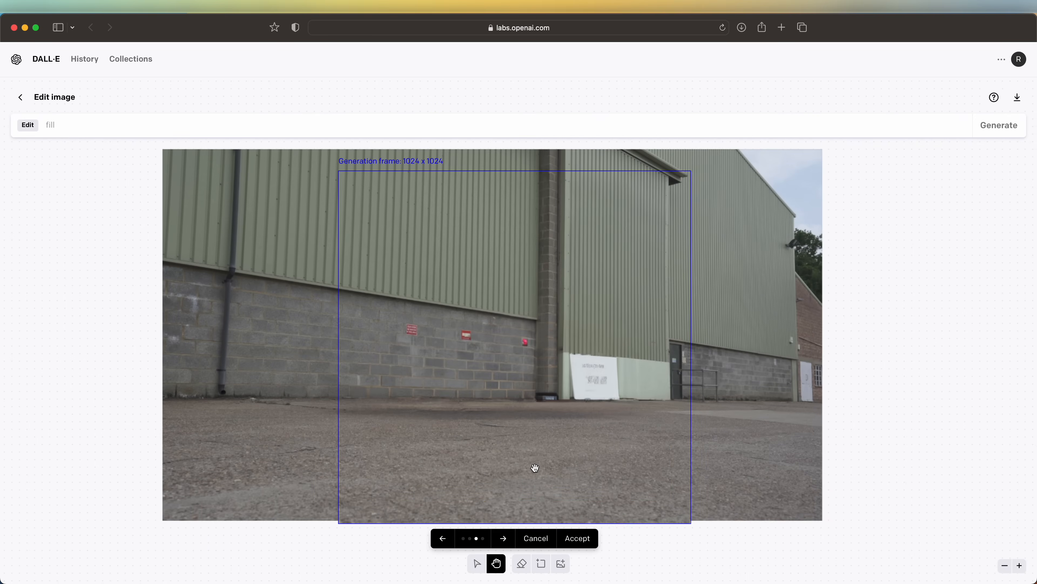
mouse_move(186, 163)
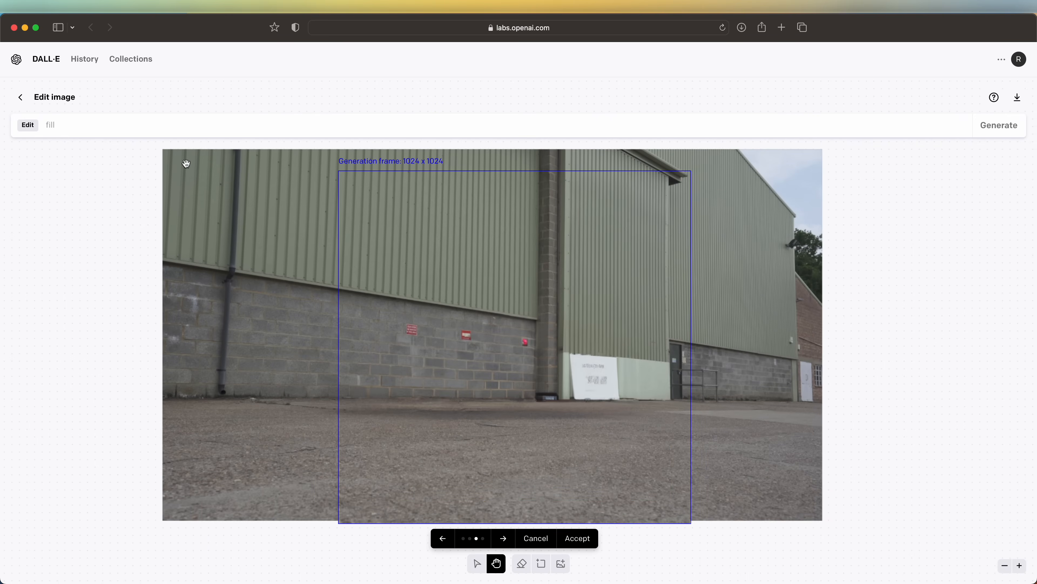
mouse_move(513, 439)
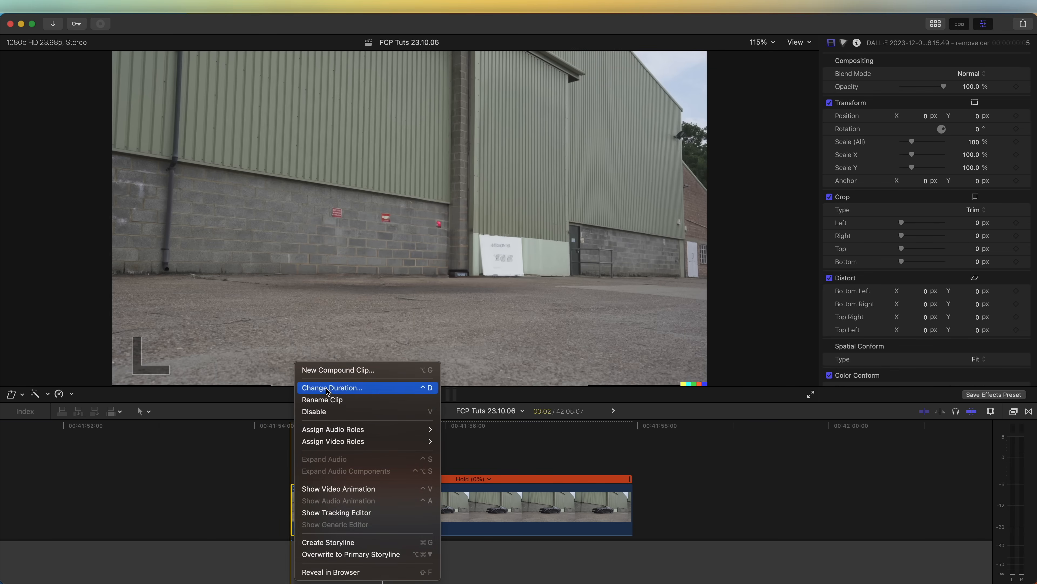
Change the background image's duration to match the held car clip
click(332, 387)
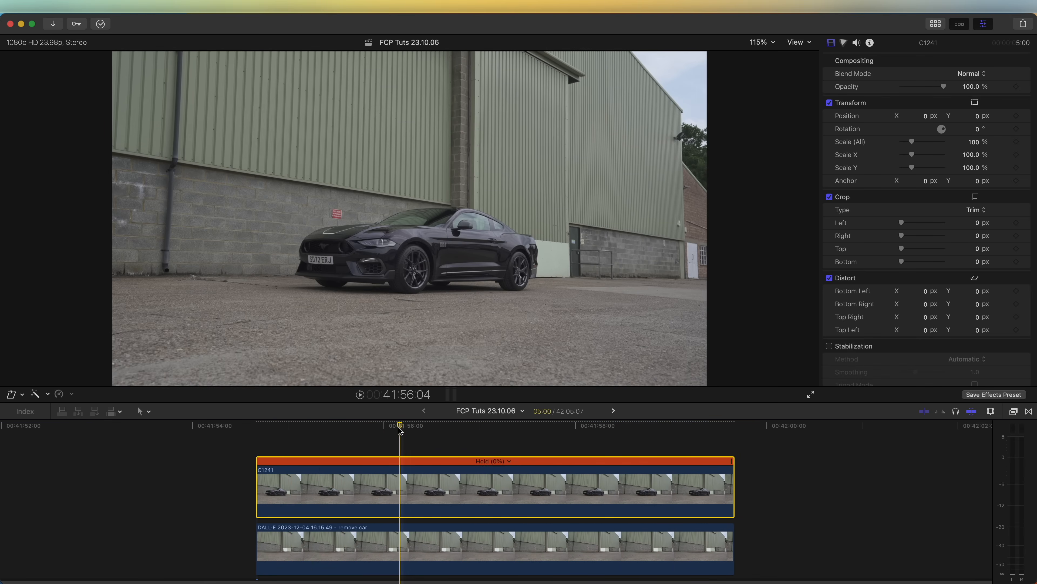
mouse_move(794, 270)
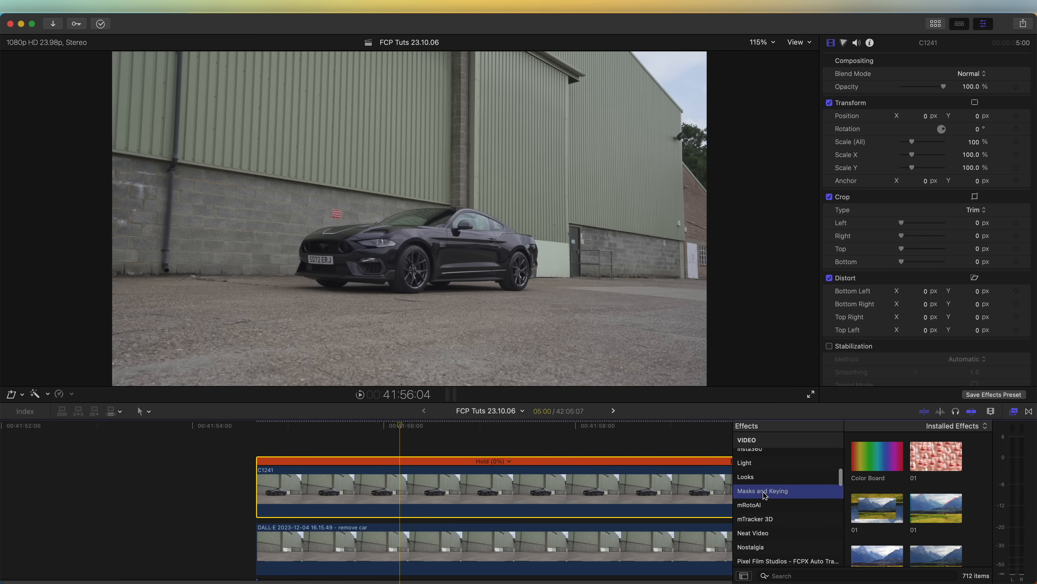
Apply Draw Mask from Masks and Keying to the car clip and trace the car's outline
click(763, 490)
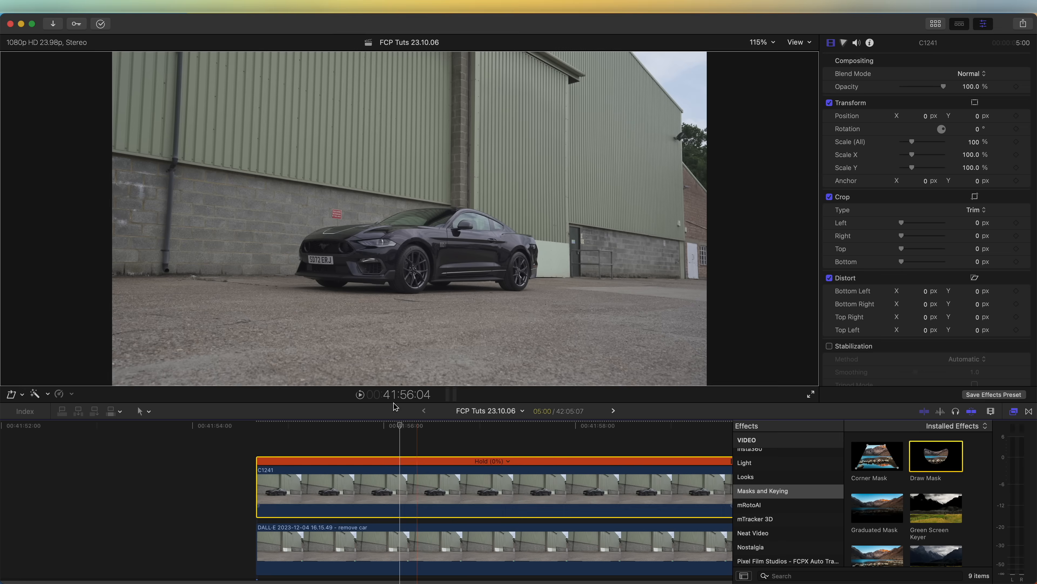
click(759, 42)
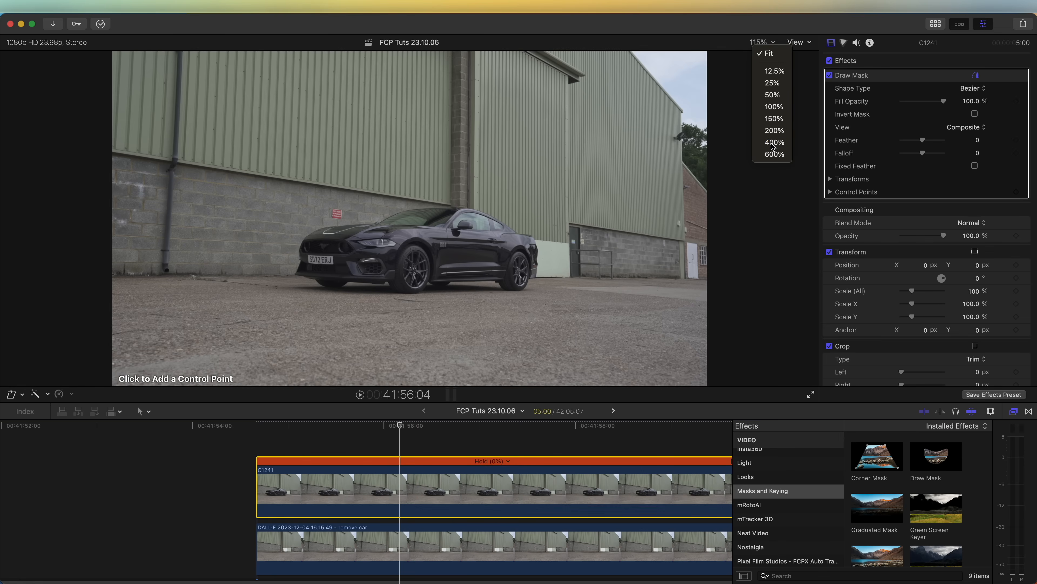
click(772, 142)
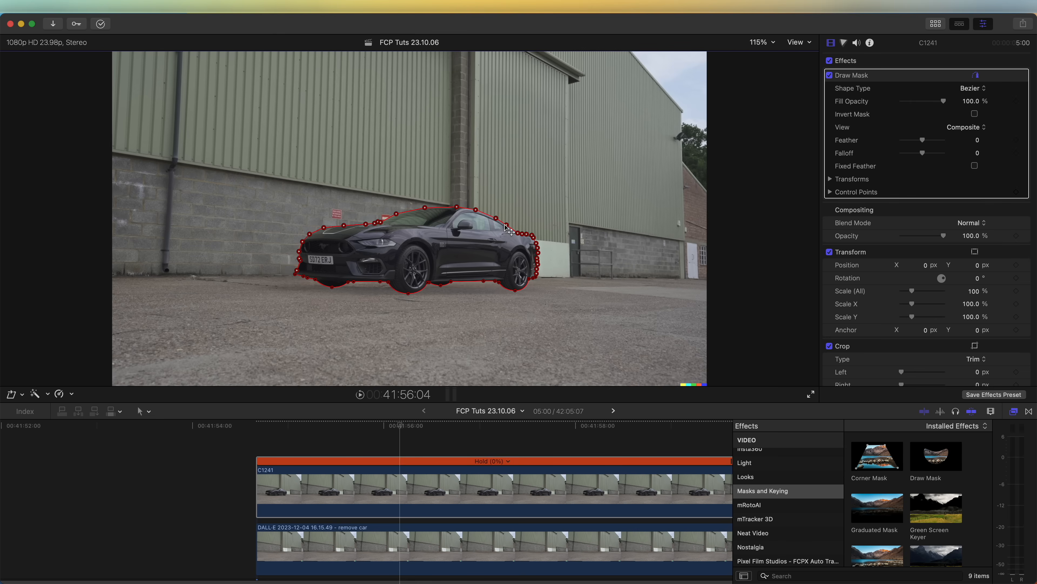
right_click(504, 228)
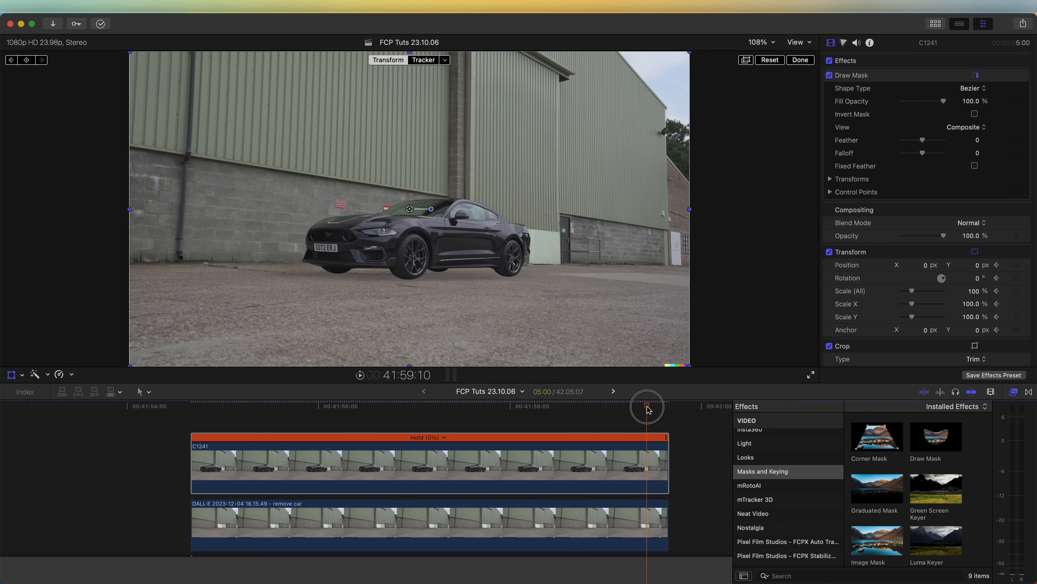
Keyframe the car lifting and tilting upward, with the motion path point set to Linear
drag(409, 209, 409, 161)
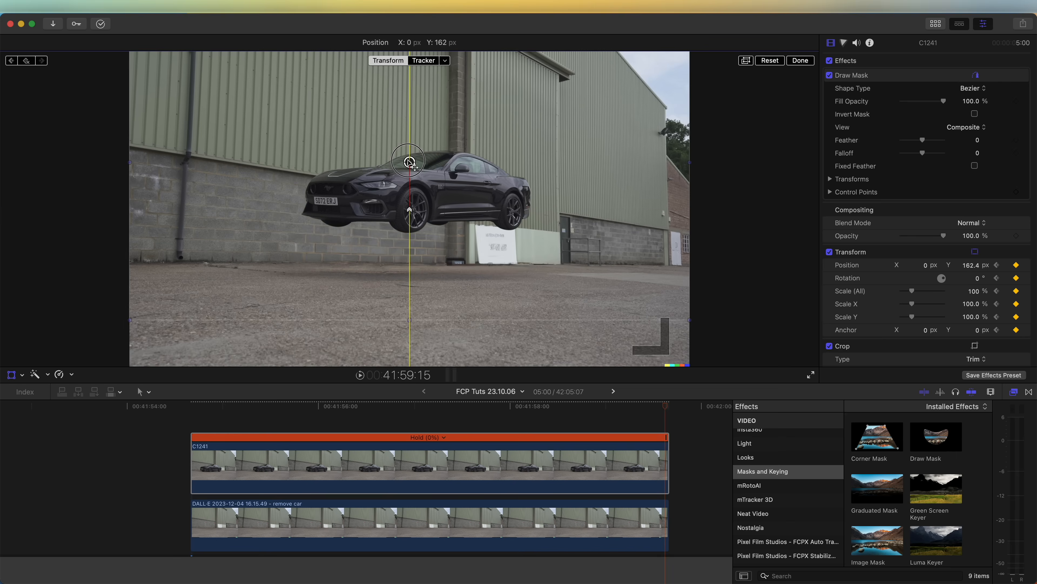
drag(409, 159, 432, 127)
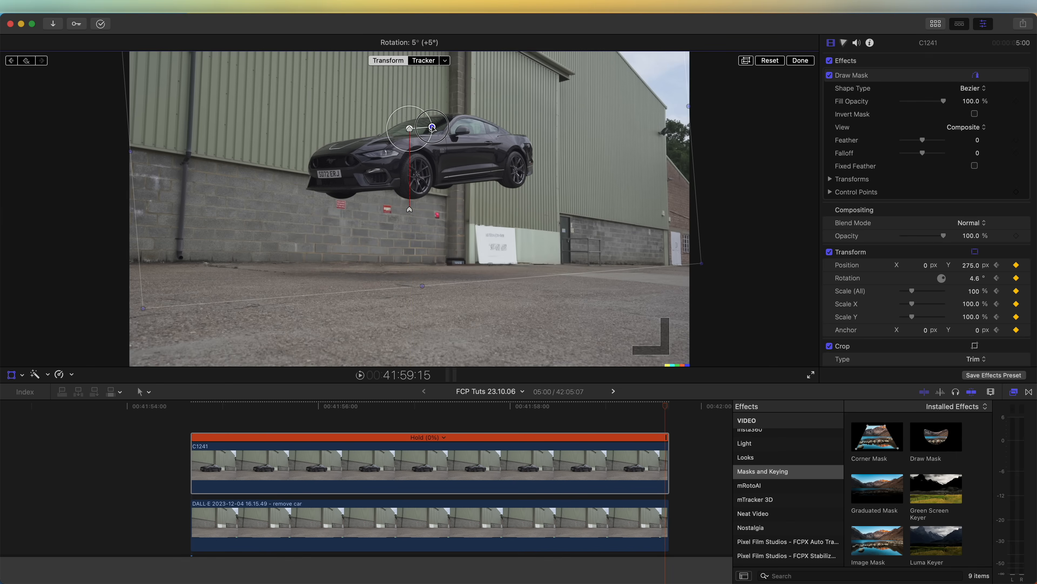
drag(433, 127, 409, 125)
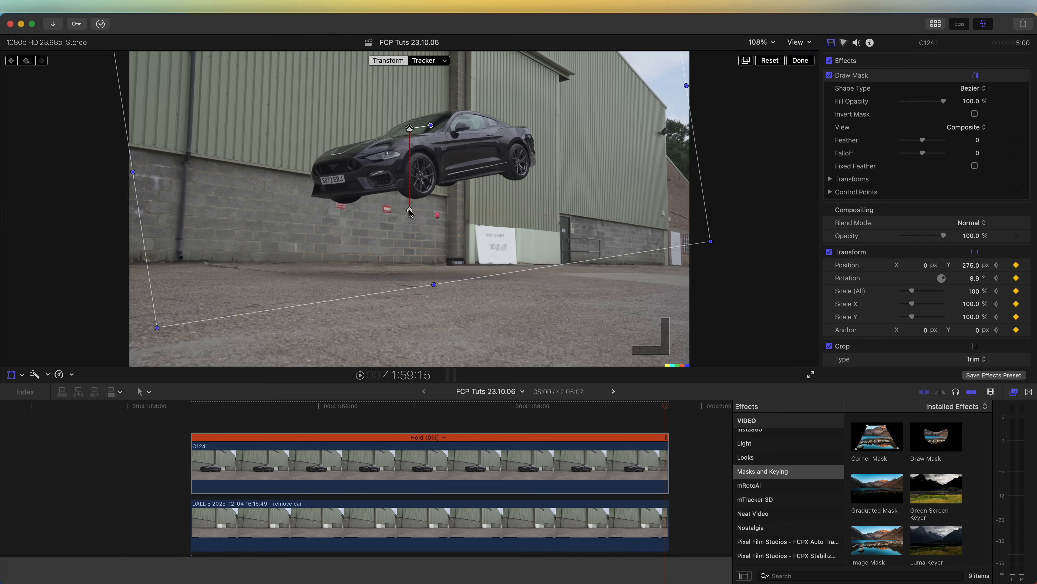
right_click(408, 210)
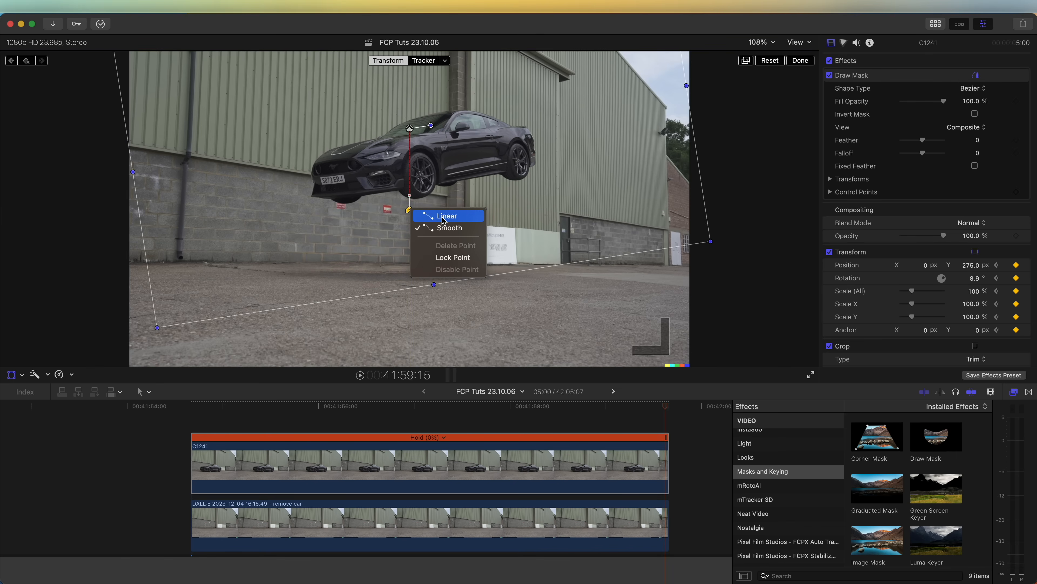
click(447, 215)
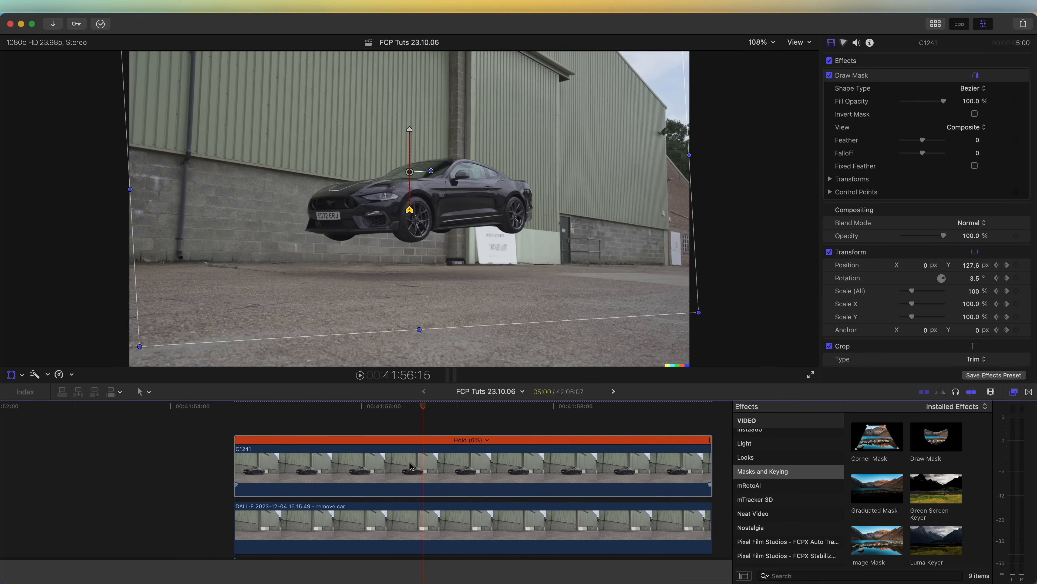
mouse_move(426, 468)
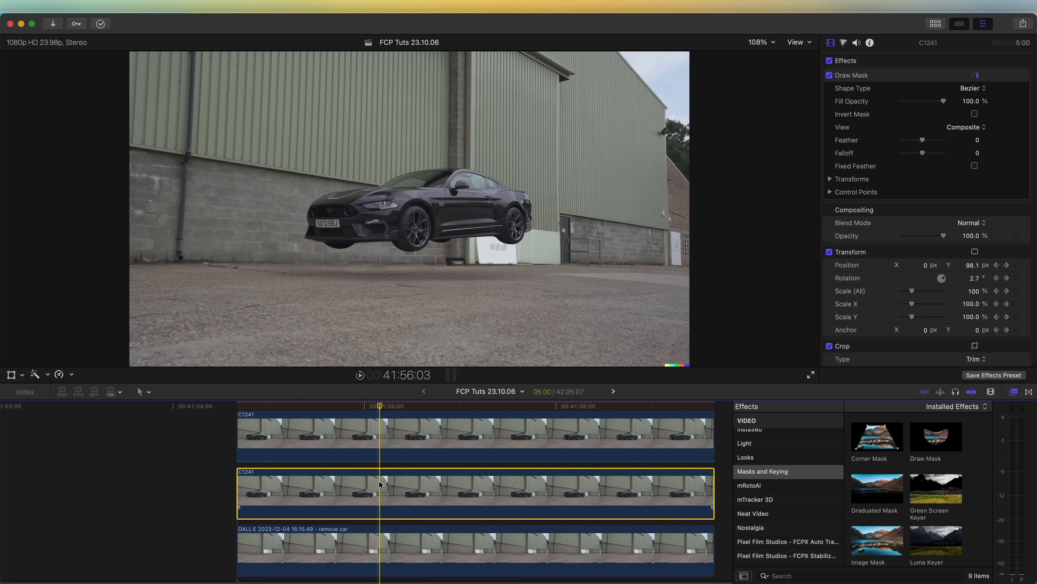
Fit a Shape Mask to the front wheel on the duplicate clip with Feather at 0
scroll(down, 3)
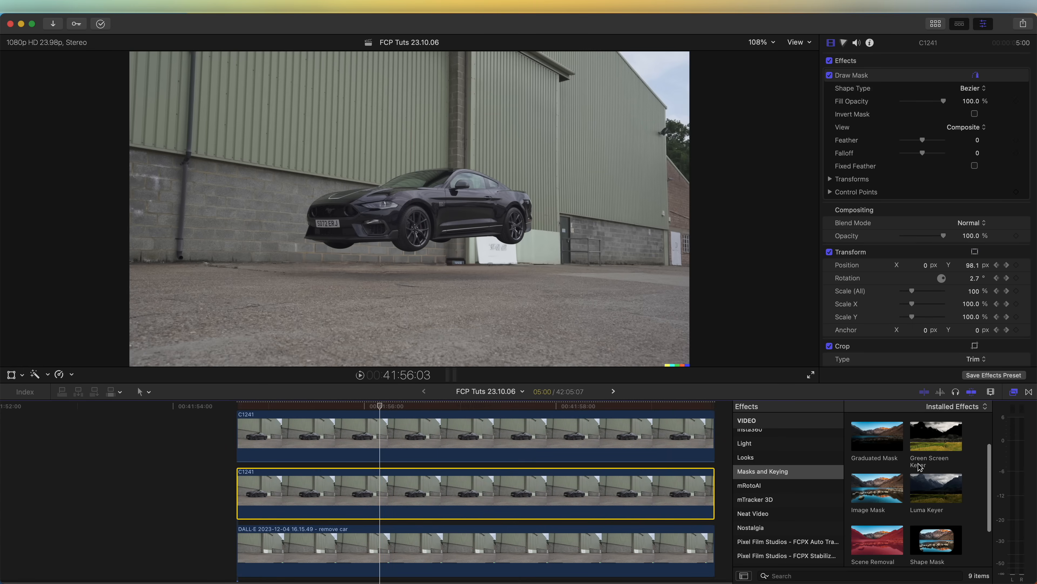
scroll(down, 3)
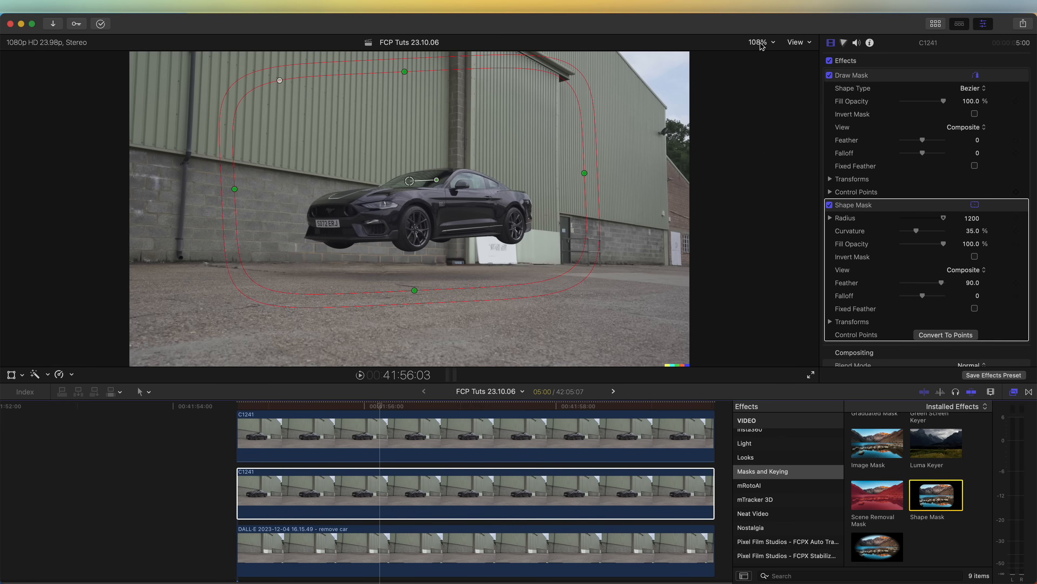
click(759, 42)
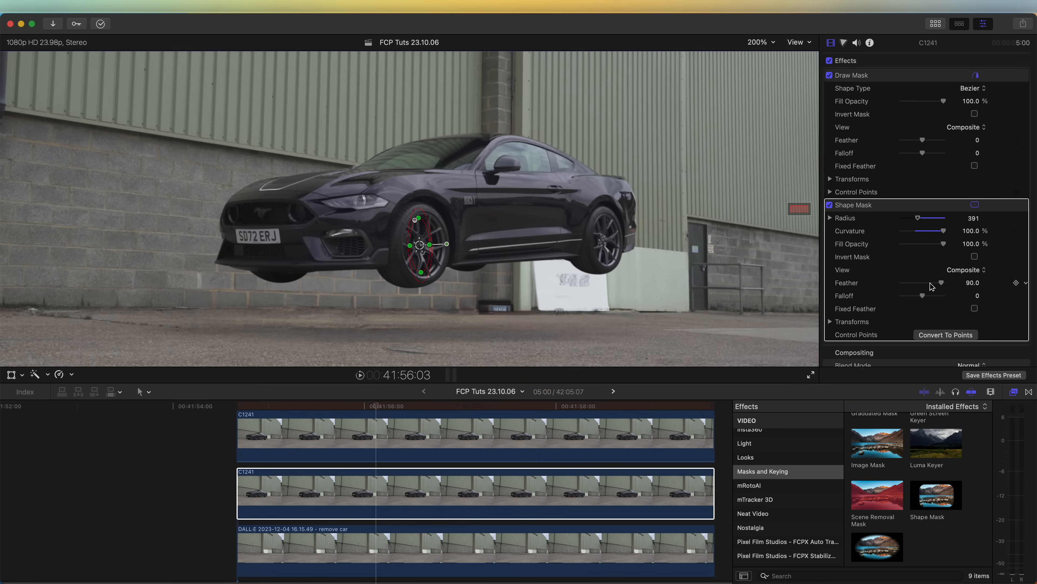
drag(940, 282, 920, 282)
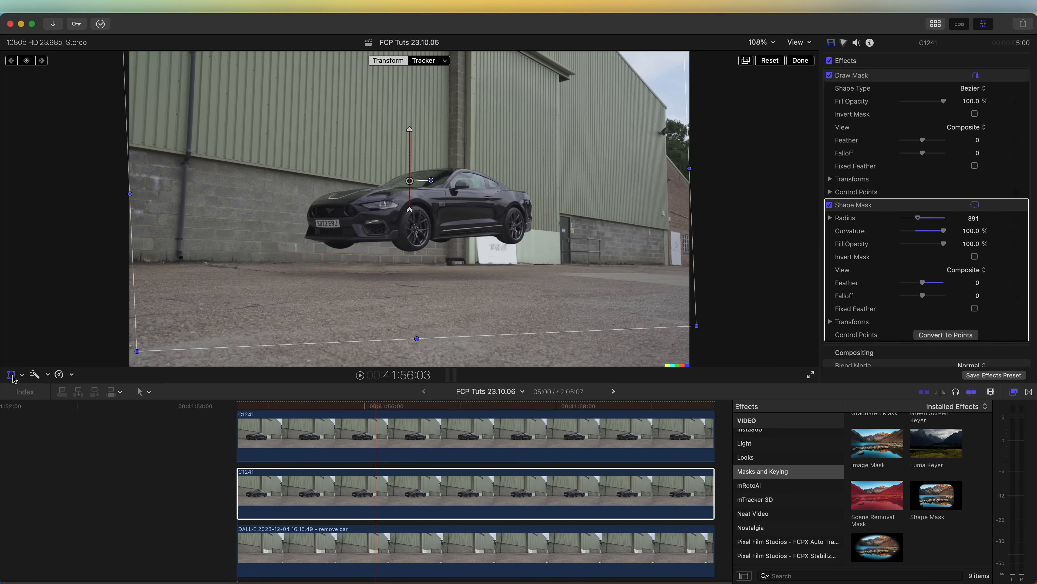
mouse_move(410, 218)
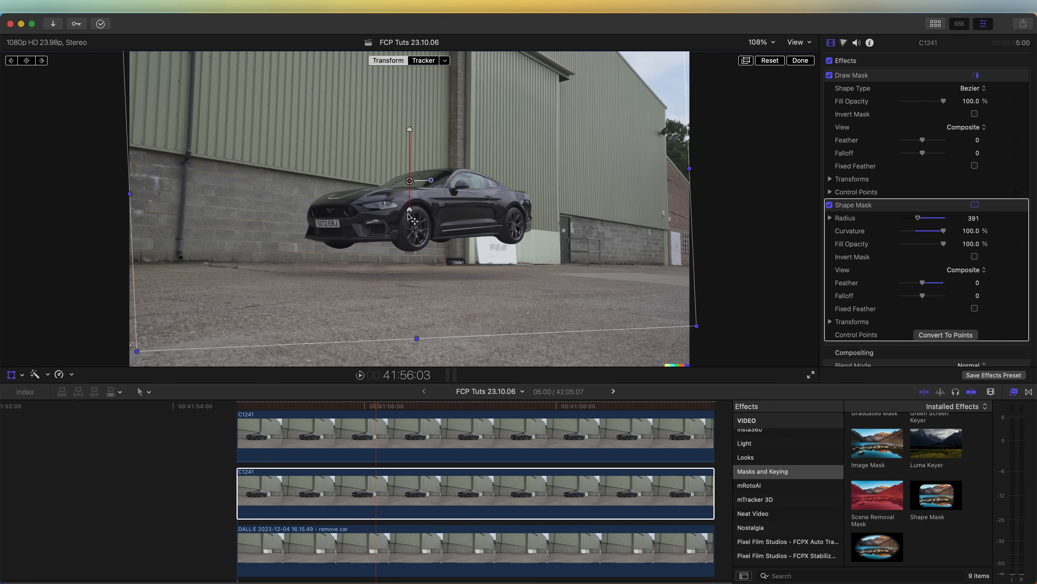
Animate the wheel flying out to the left, reset its anchor point and keyframe it spinning
drag(409, 180, 295, 207)
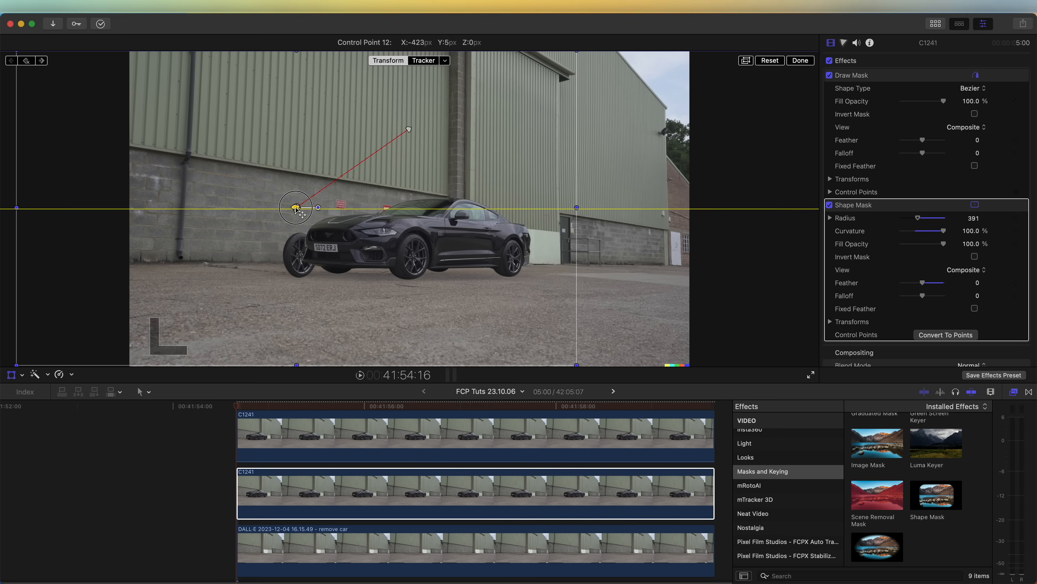
drag(295, 209, 270, 211)
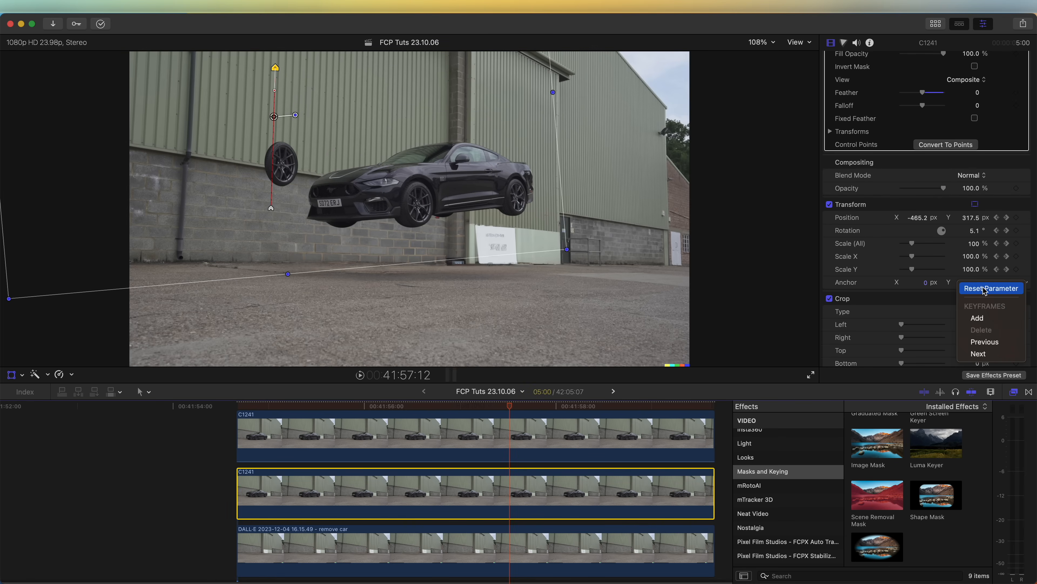
click(990, 288)
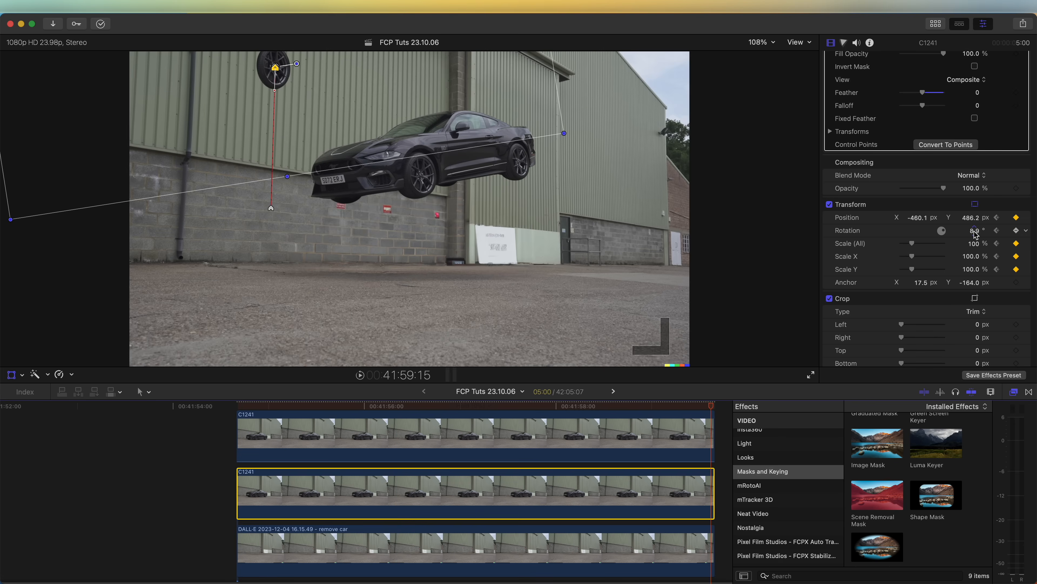
drag(972, 230, 973, 230)
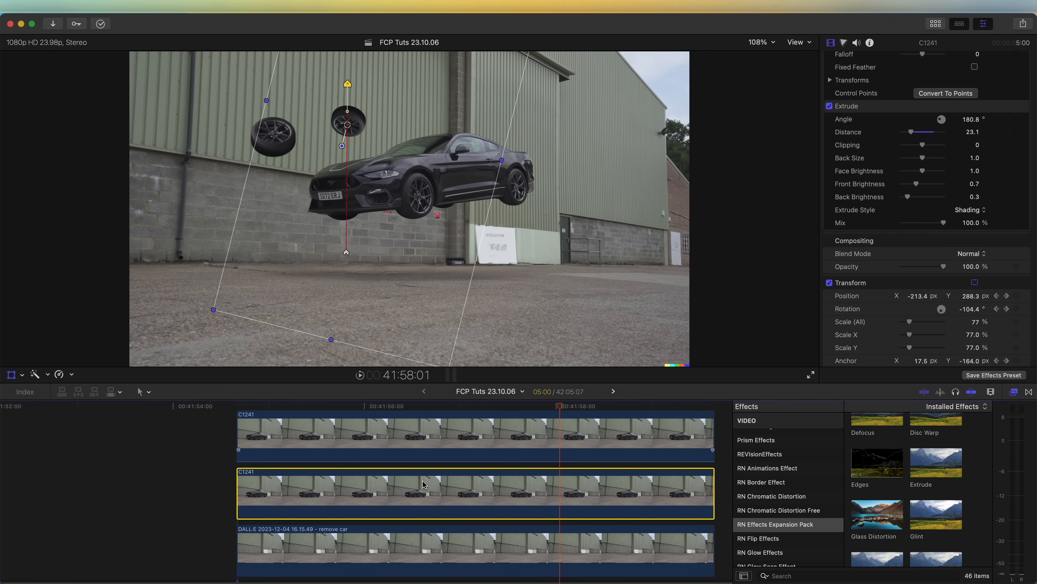
mouse_move(425, 130)
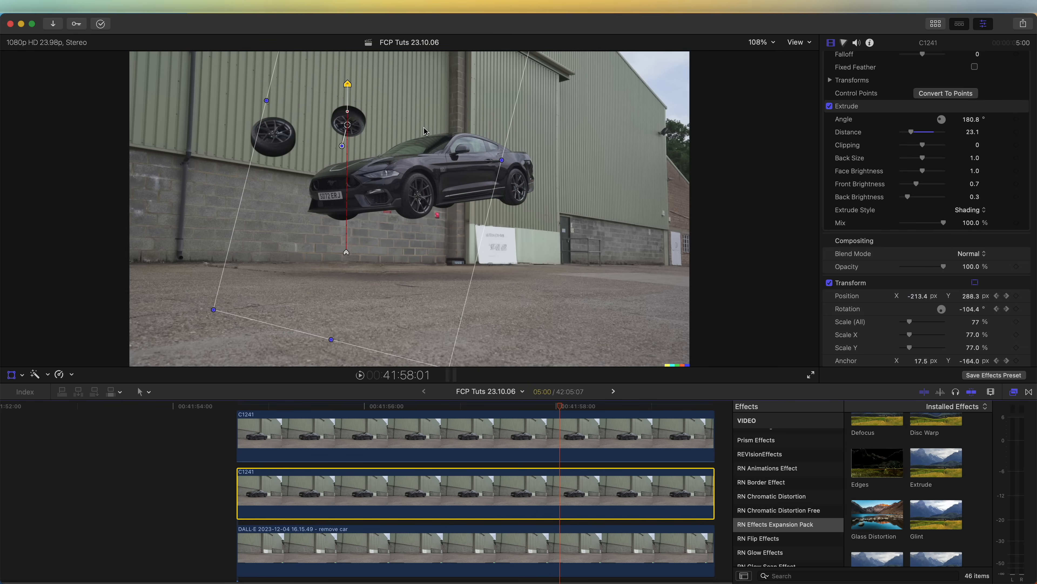
mouse_move(395, 498)
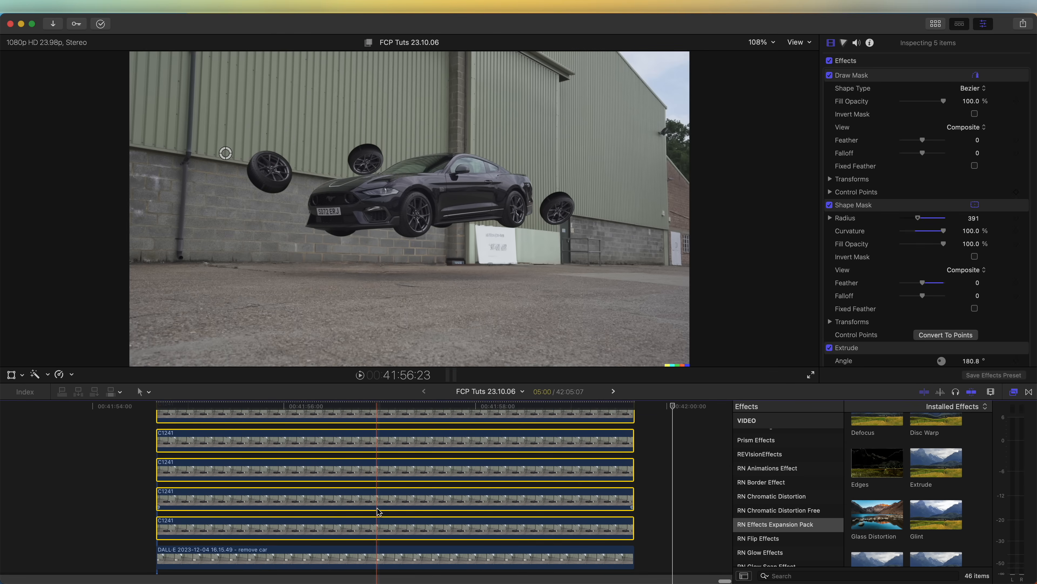
Make a compound clip of the car and wheels, flip a copy to Scale -100% and start distorting its corners
right_click(378, 511)
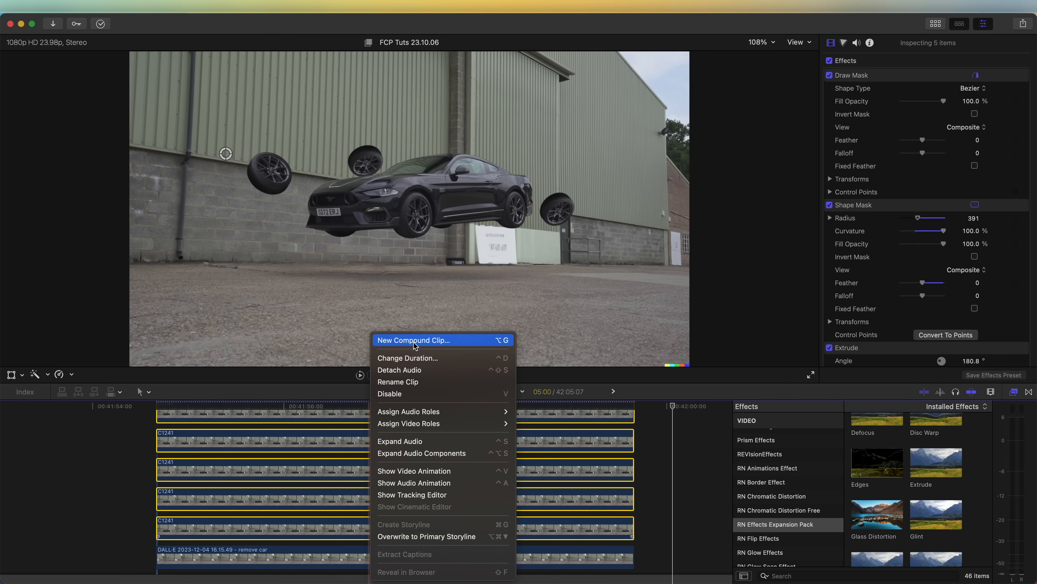
click(413, 340)
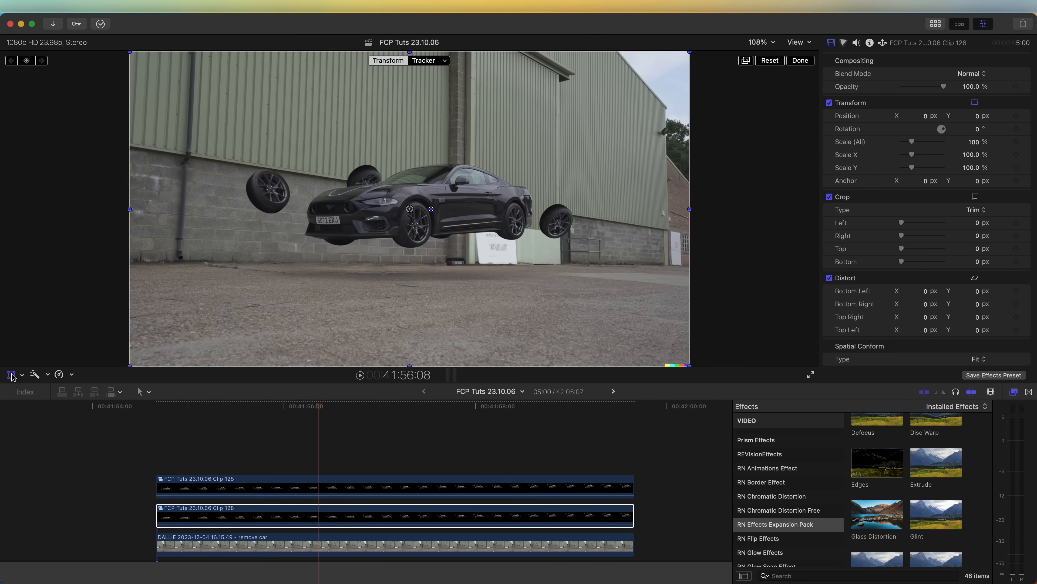
drag(410, 208, 405, 235)
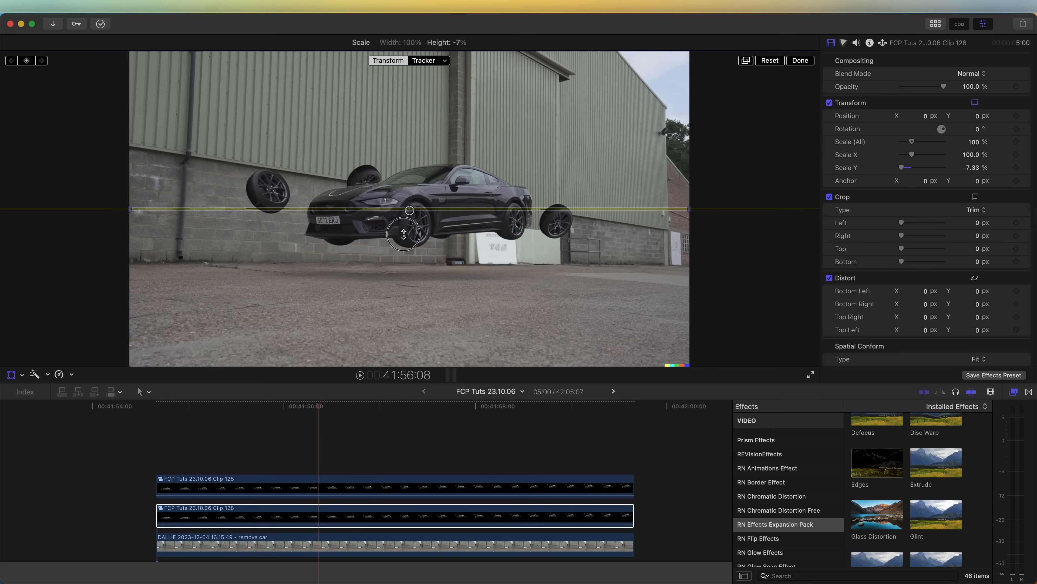
drag(403, 234, 407, 360)
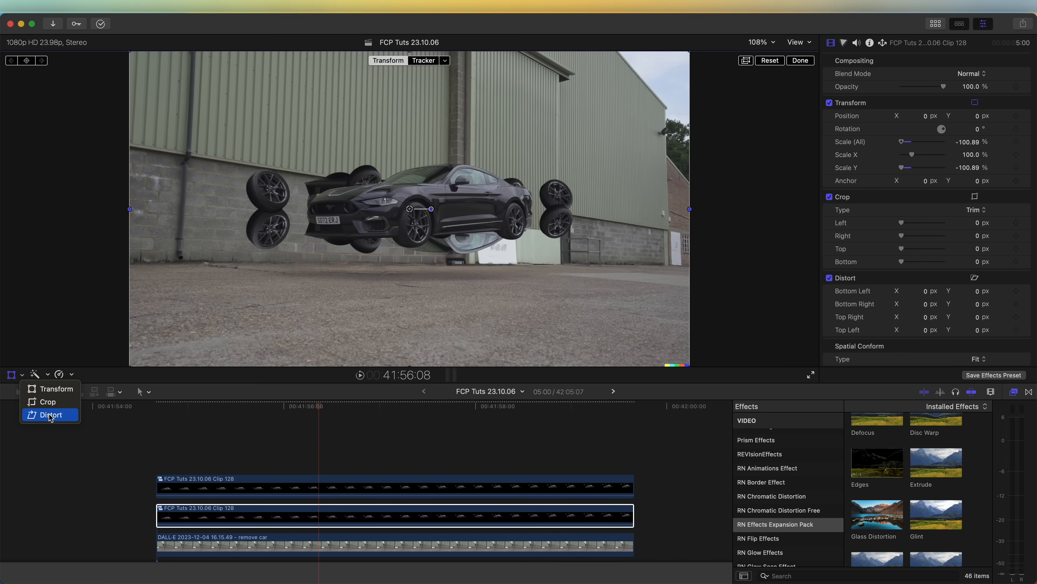
click(50, 414)
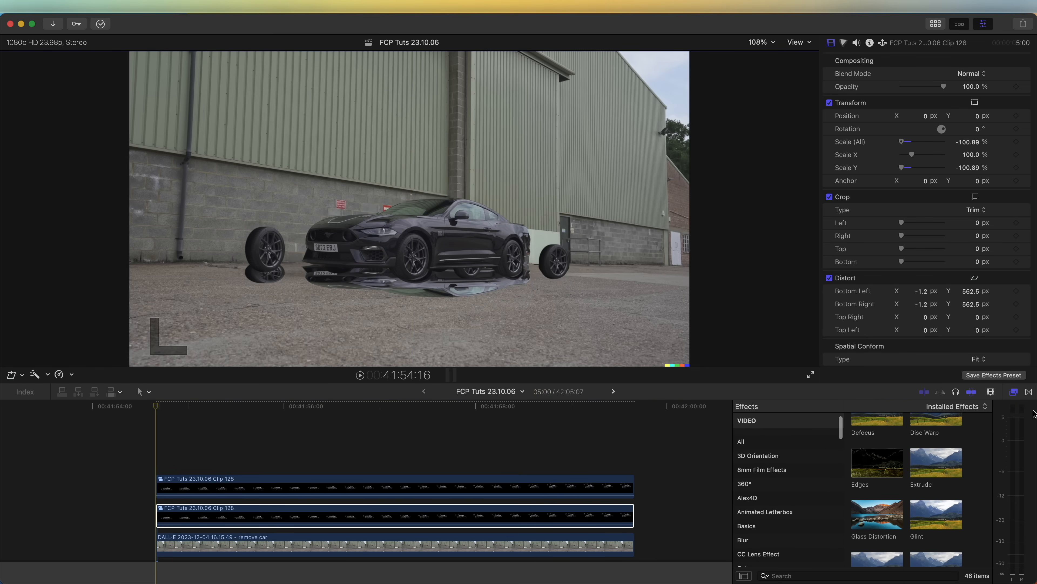
Darken the shadow with a Color Board, raise Gaussian blur to 100 and lower its opacity to about 68%
click(743, 462)
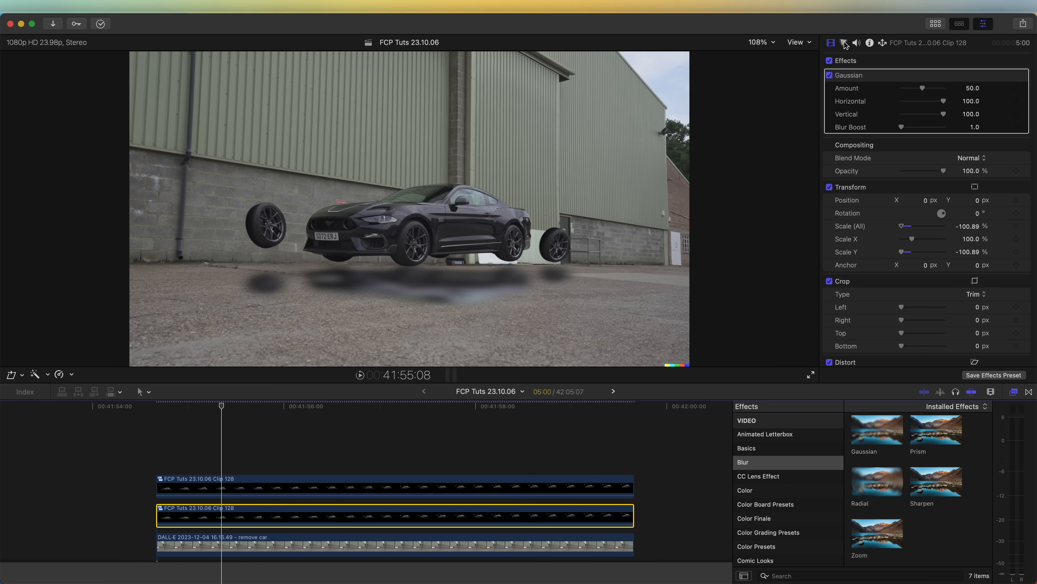
click(844, 42)
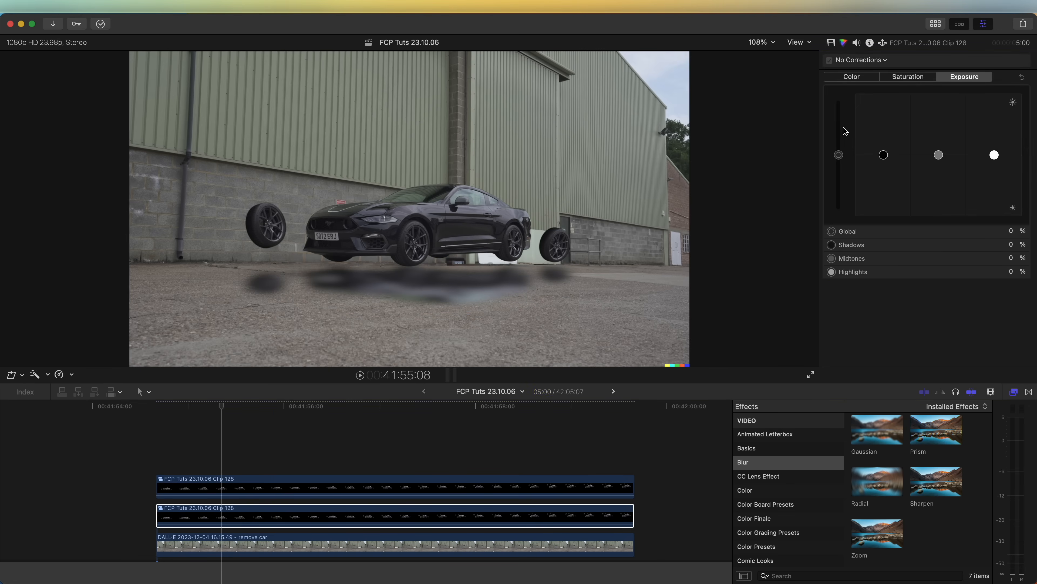
drag(838, 155, 834, 200)
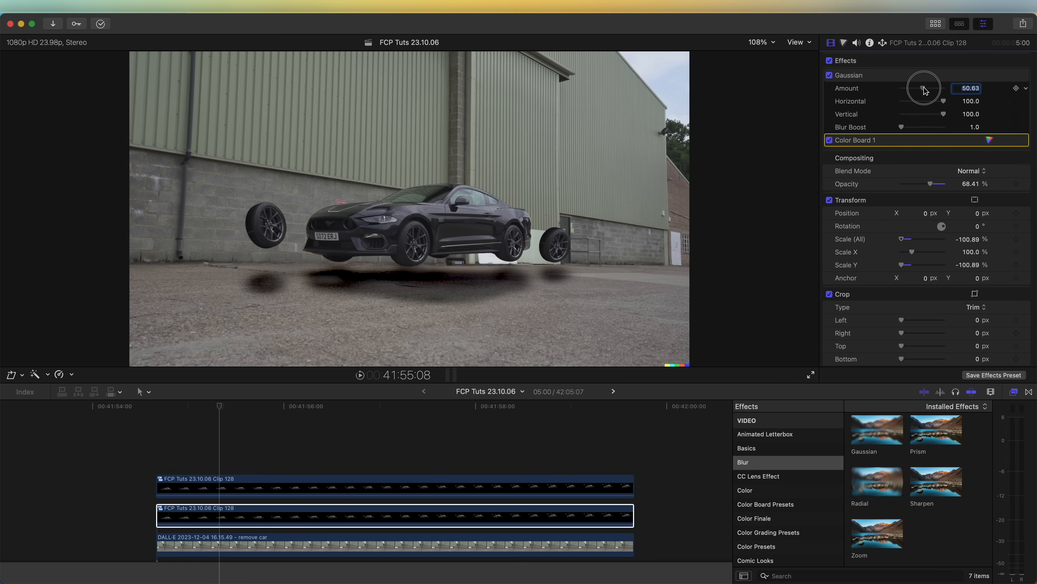
drag(924, 88, 942, 88)
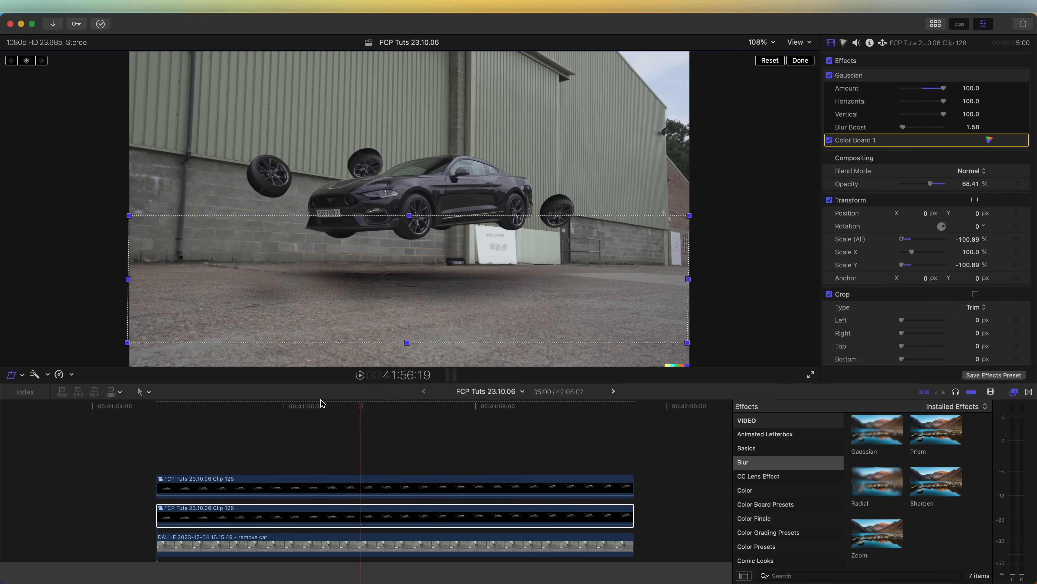
click(397, 540)
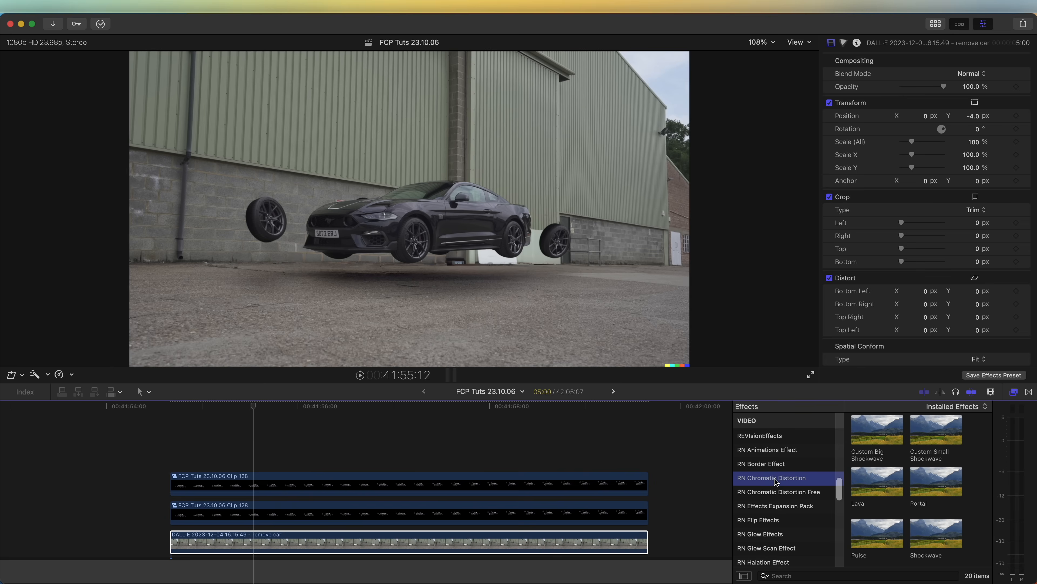
Apply Slow Burn from RN Chromatic Distortion to the DALL·E background and preview the warp
scroll(down, 3)
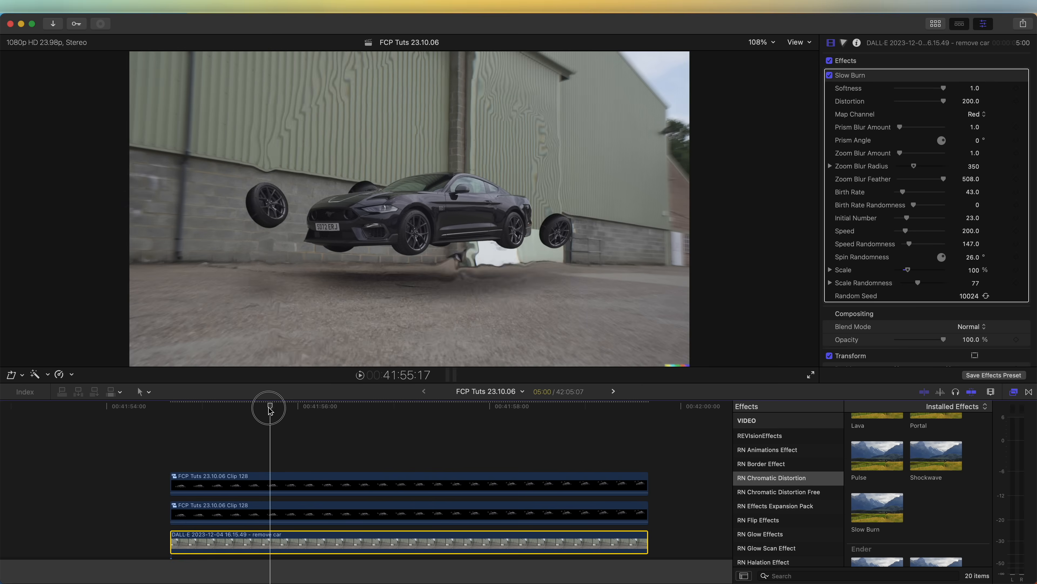
drag(268, 409, 369, 409)
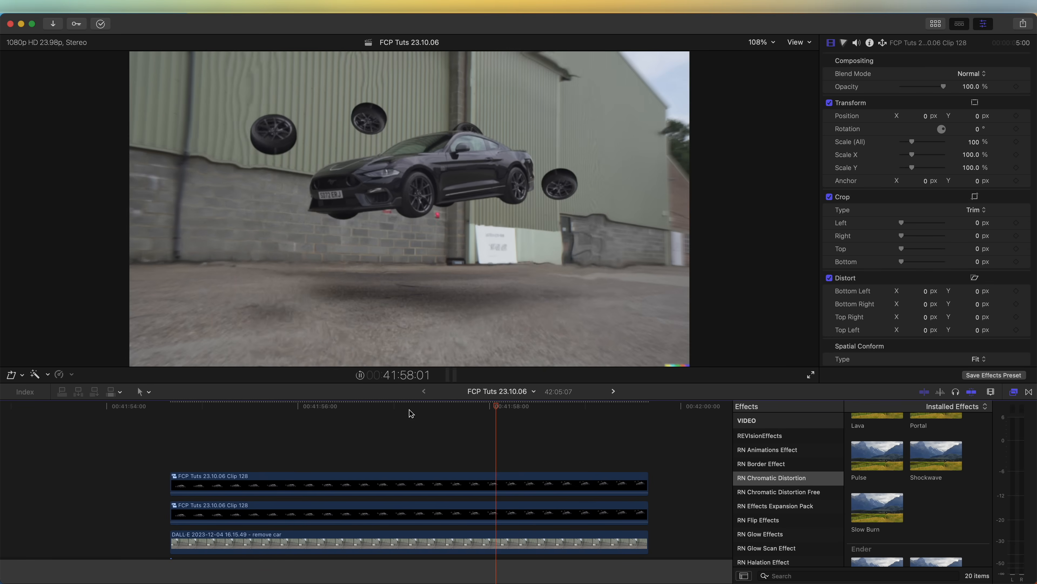
Combine the three stacked clips into a single new compound clip
right_click(347, 481)
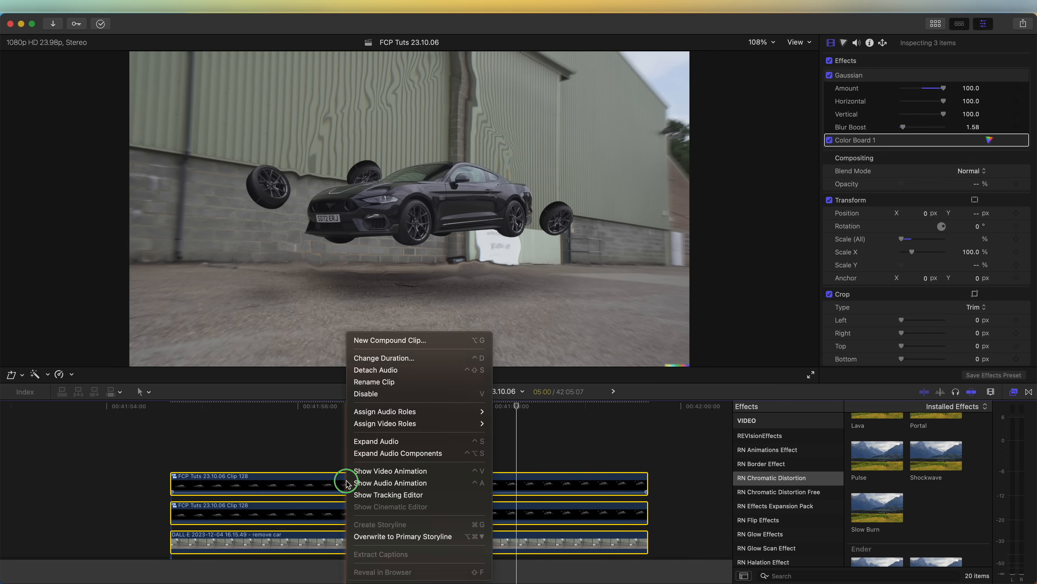
click(389, 340)
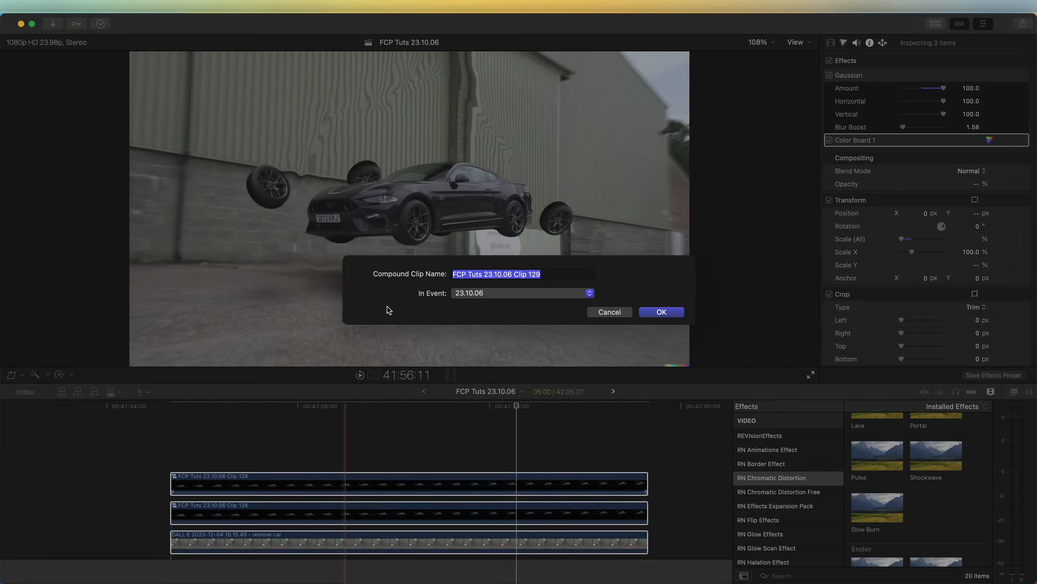
click(660, 312)
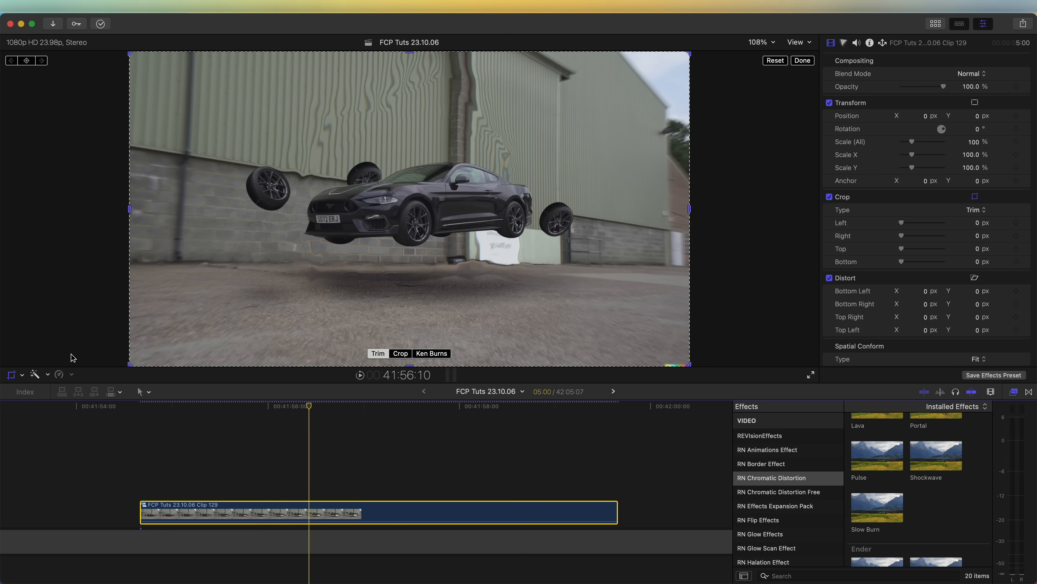
Apply a Ken Burns crop that slowly pushes in toward the car
click(430, 354)
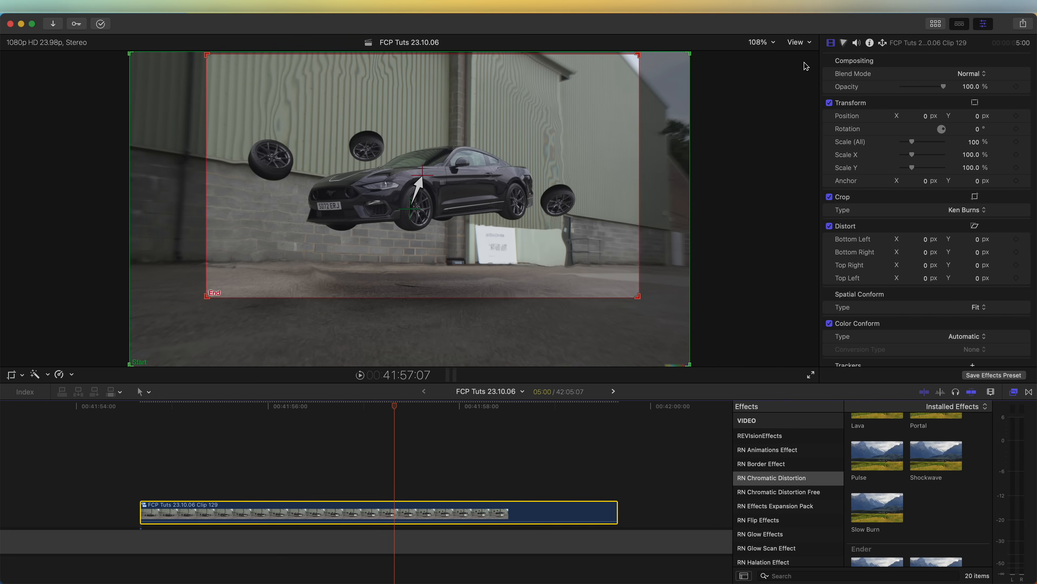
right_click(377, 511)
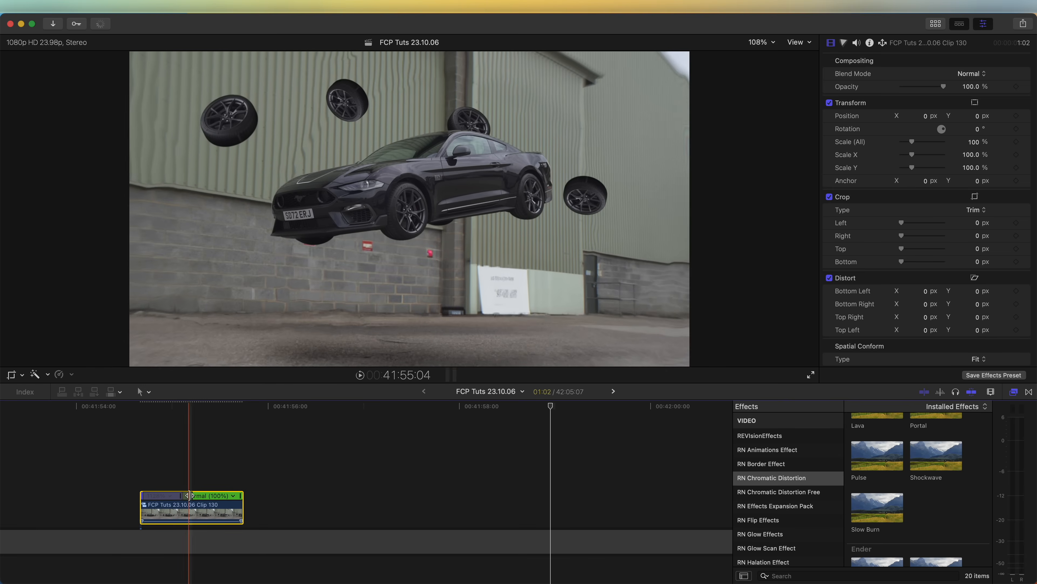
Drag the retime speed handles to ramp the clip, stretching it to nearly two seconds
drag(187, 496, 262, 496)
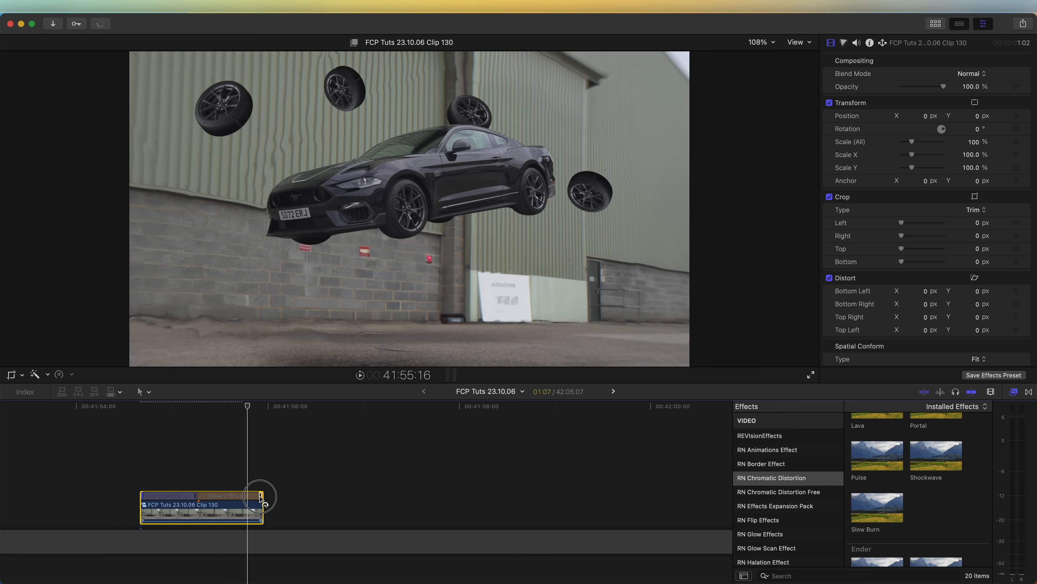
drag(260, 496, 301, 496)
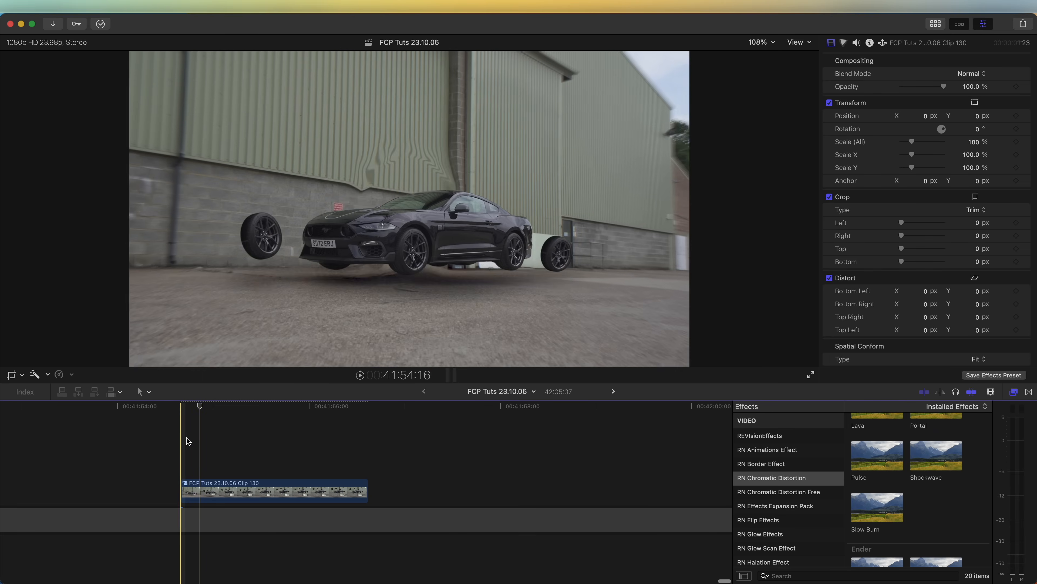
Place Moderate Motion Blur 2 from the generators above the car clip
click(56, 42)
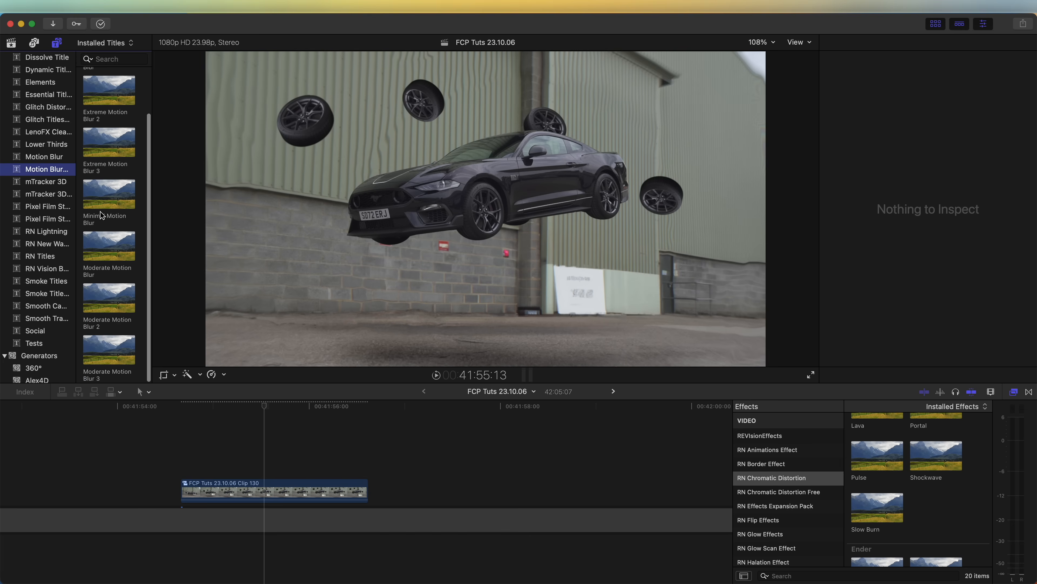
drag(109, 298, 276, 453)
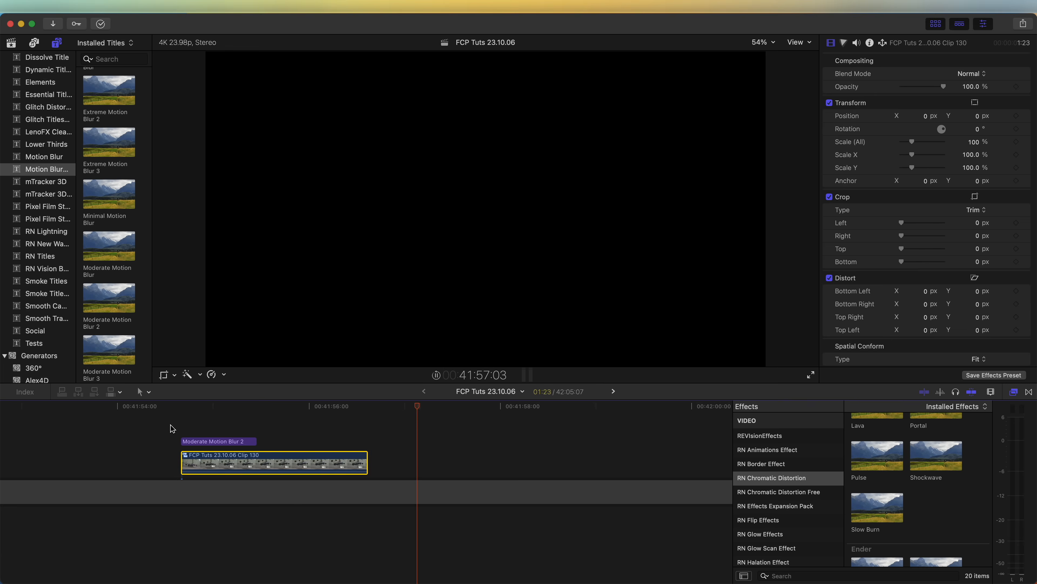
Duplicate the car clip and place the copy right after the original
click(261, 466)
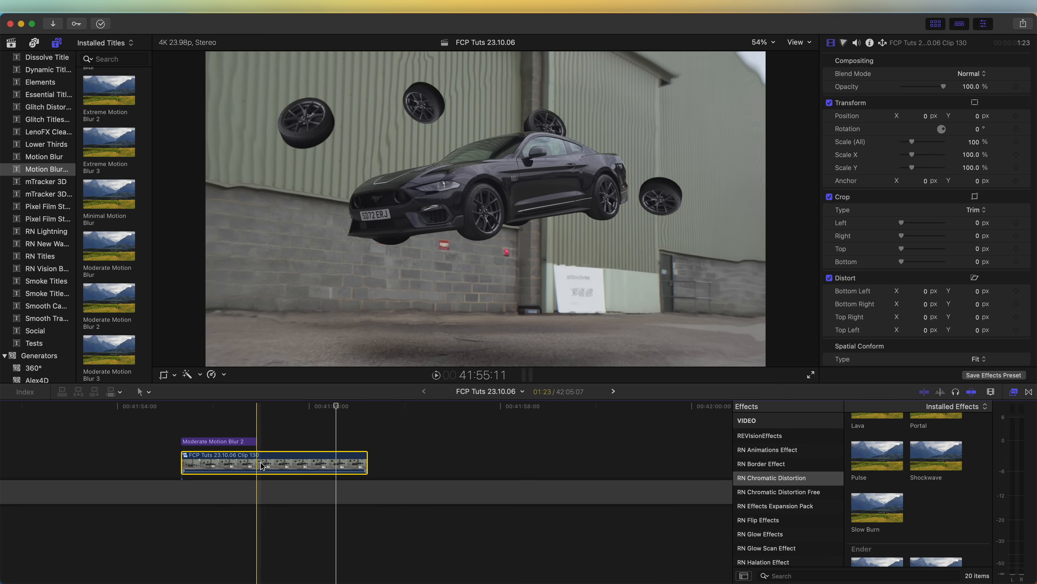
drag(274, 462, 339, 447)
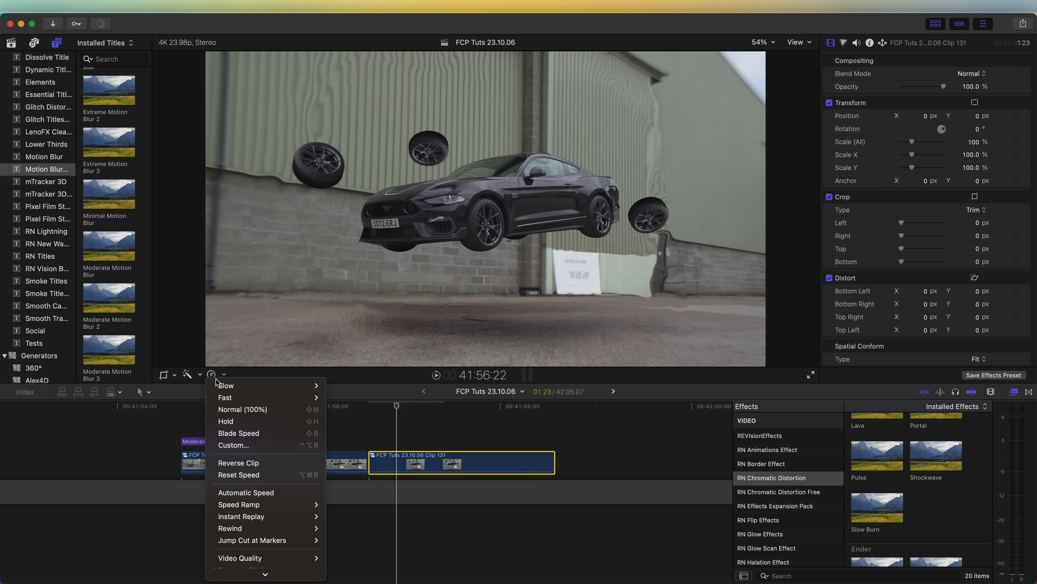
Reverse the copied car clip and reposition the adjustment layer above it
click(239, 462)
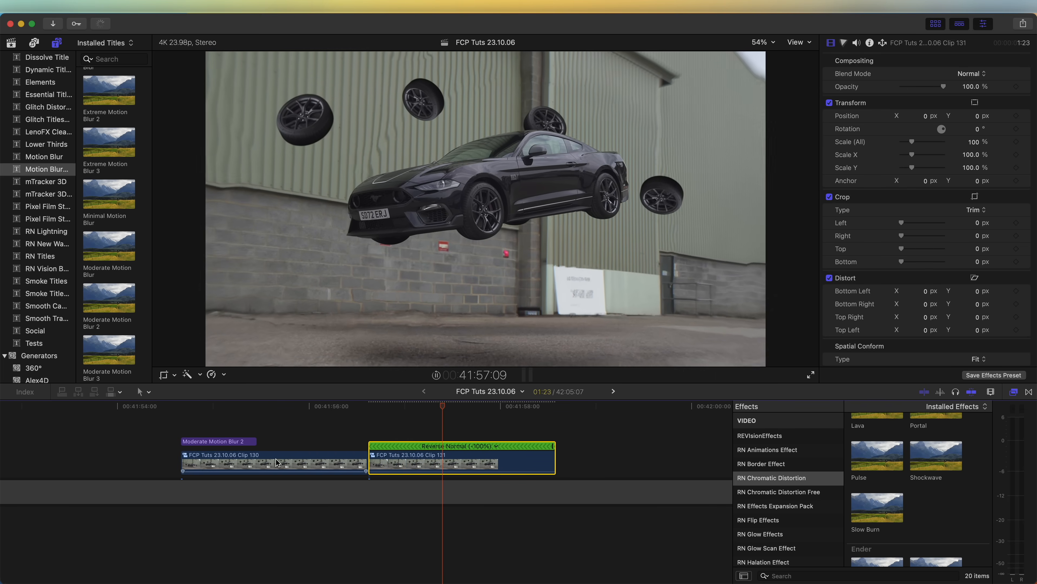
drag(555, 445, 466, 445)
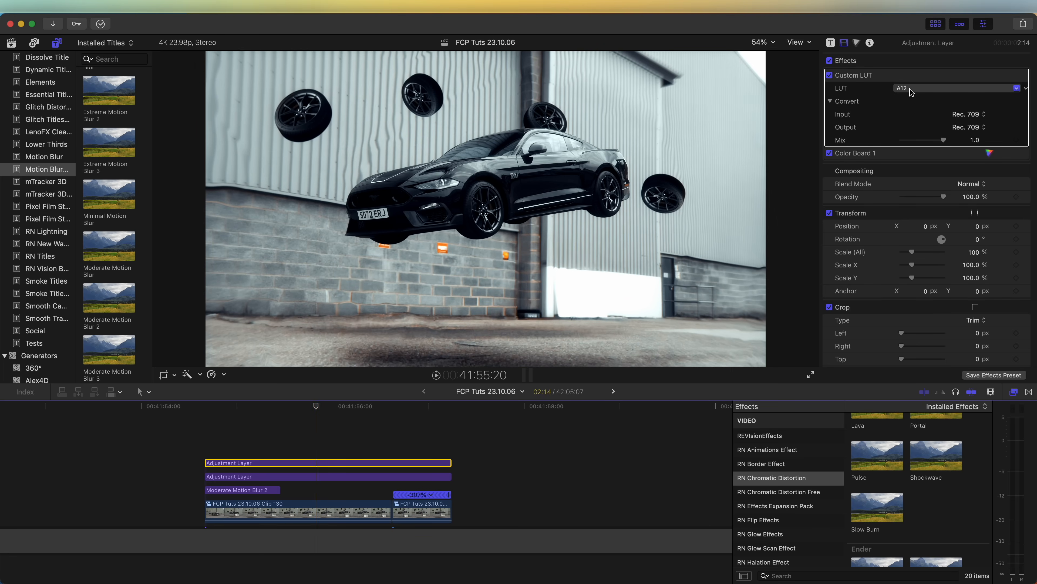
mouse_move(899, 97)
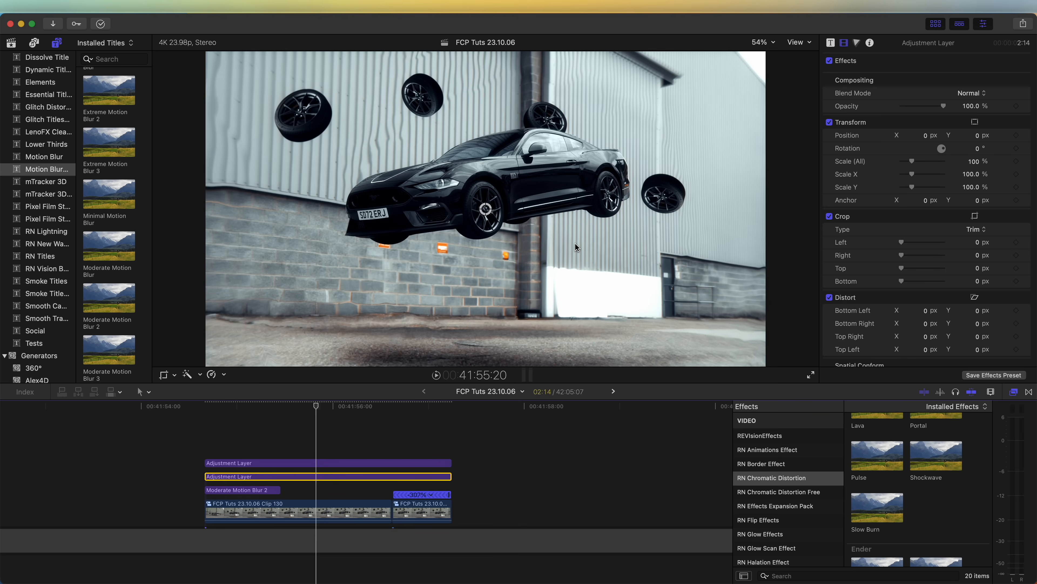
mouse_move(642, 227)
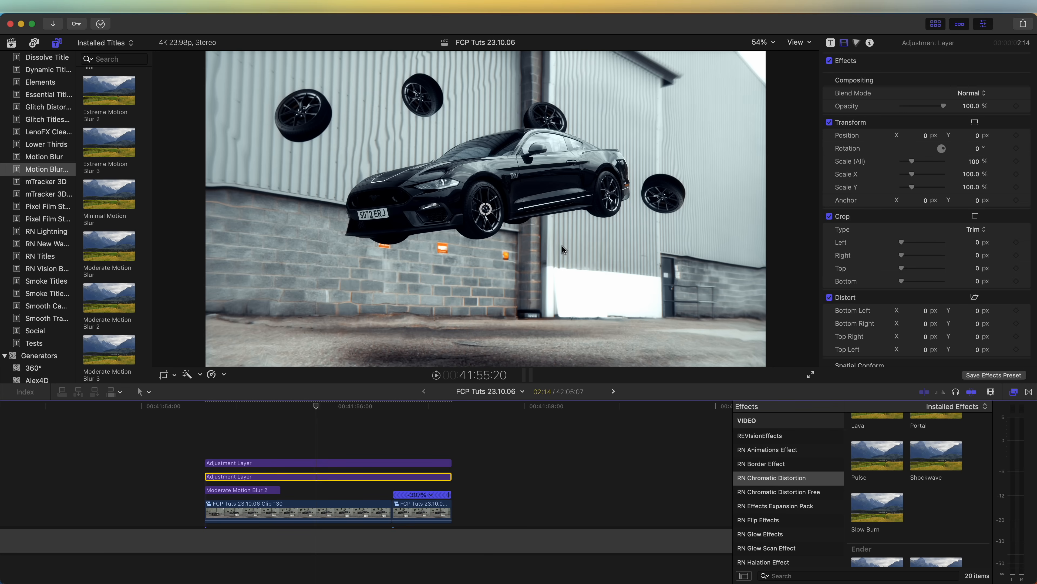
mouse_move(500, 272)
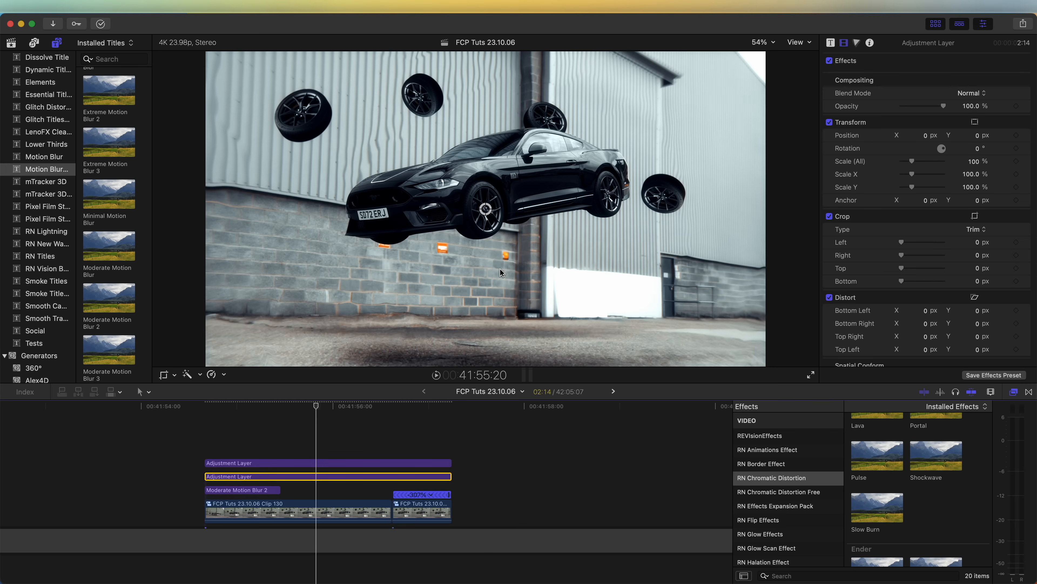